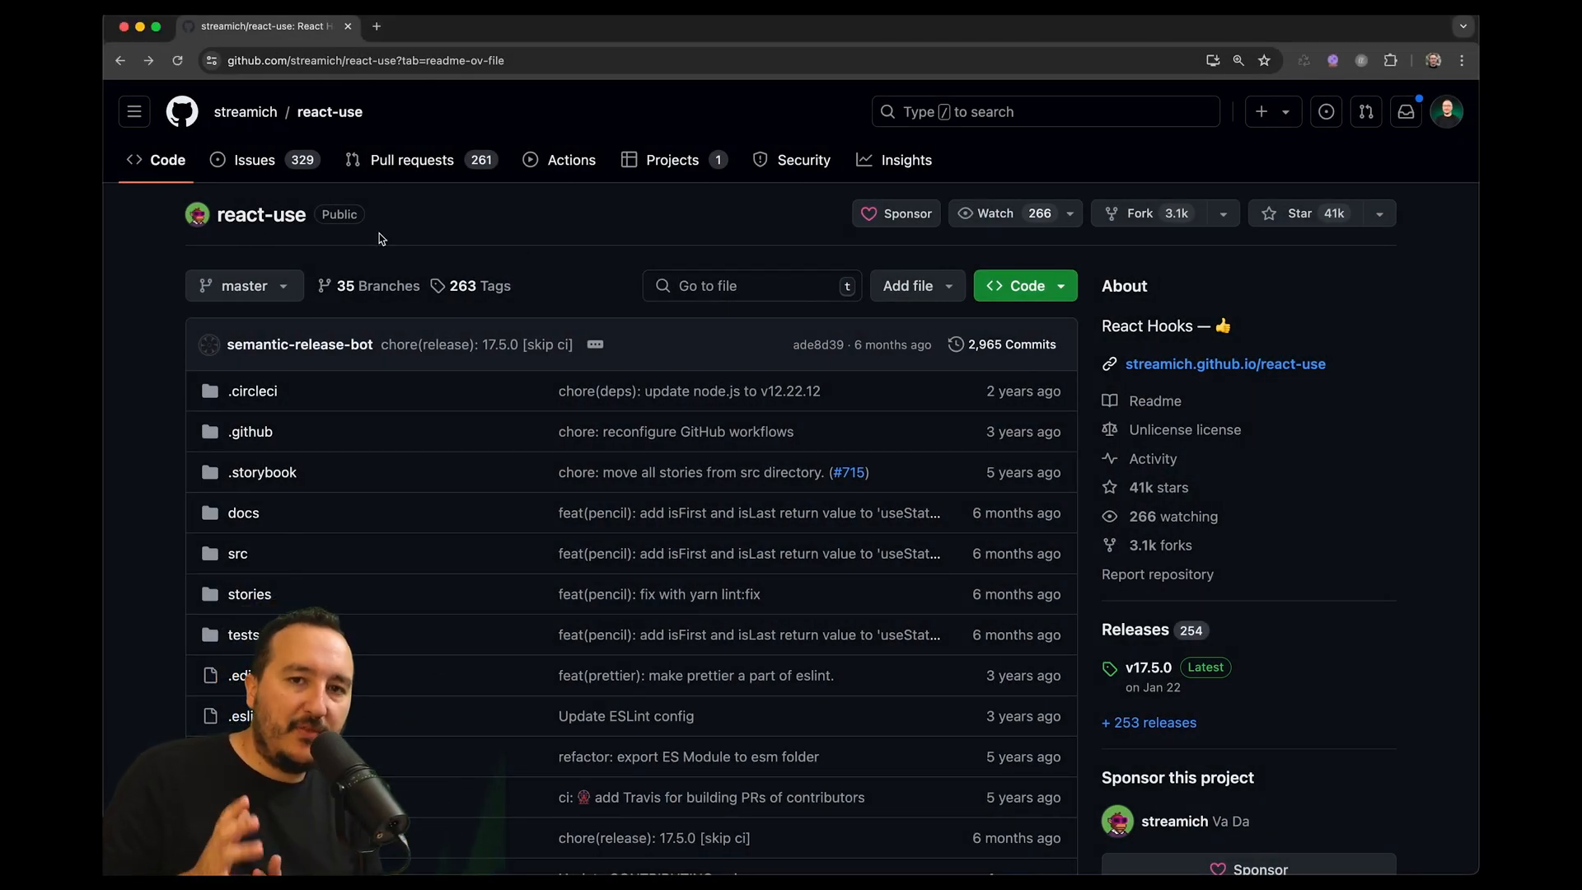
Scroll the react-use README and search the page for 'useLocal' to find useLocalStorage
scroll("down", 3)
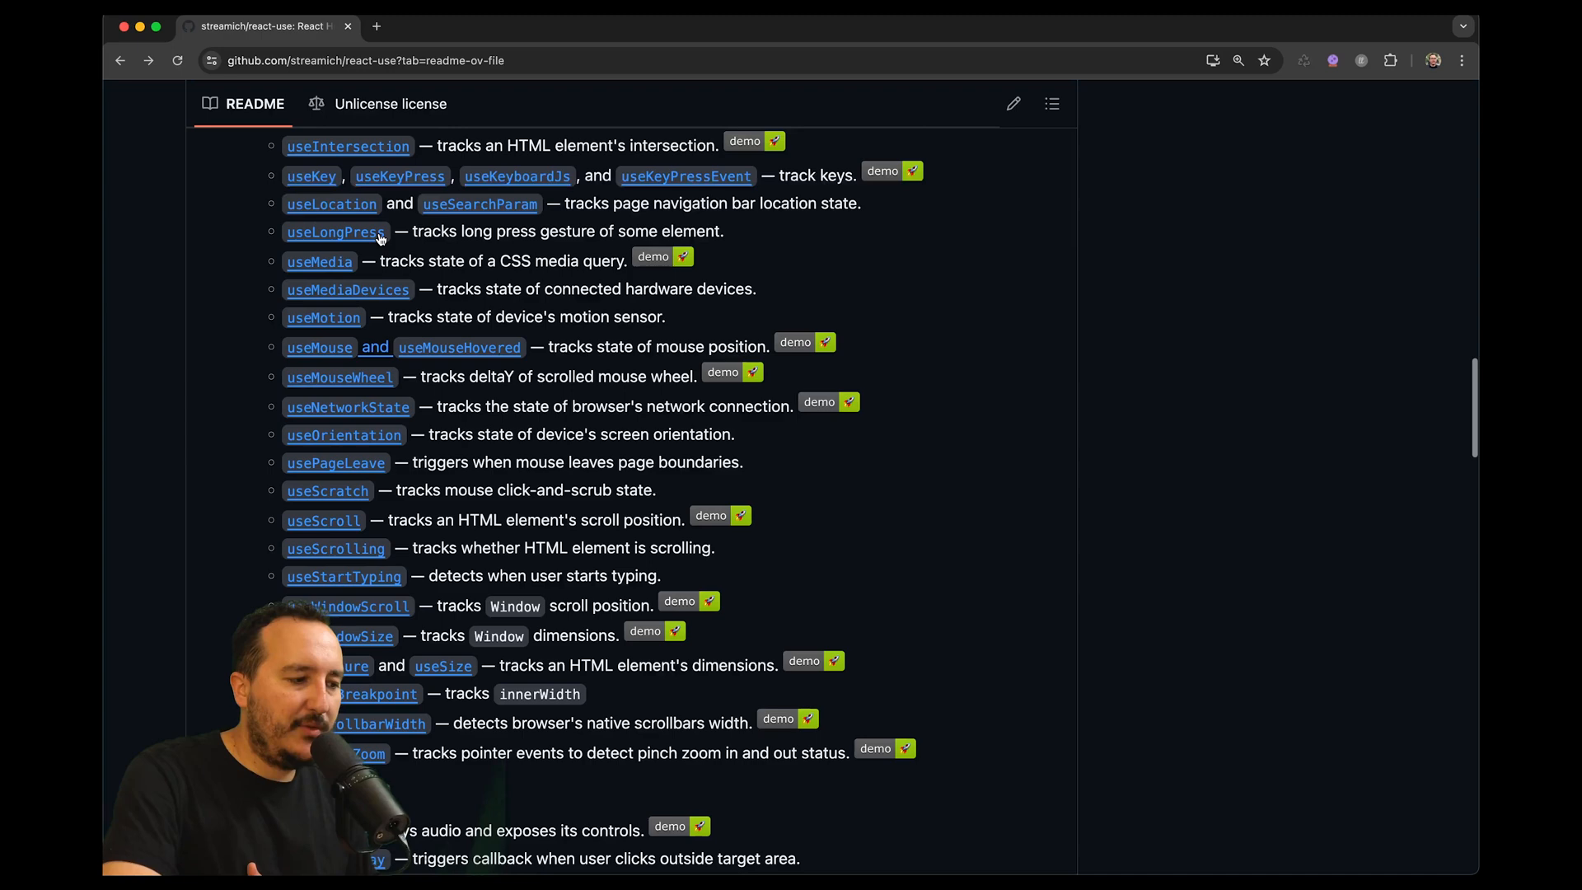
scroll("up", 3)
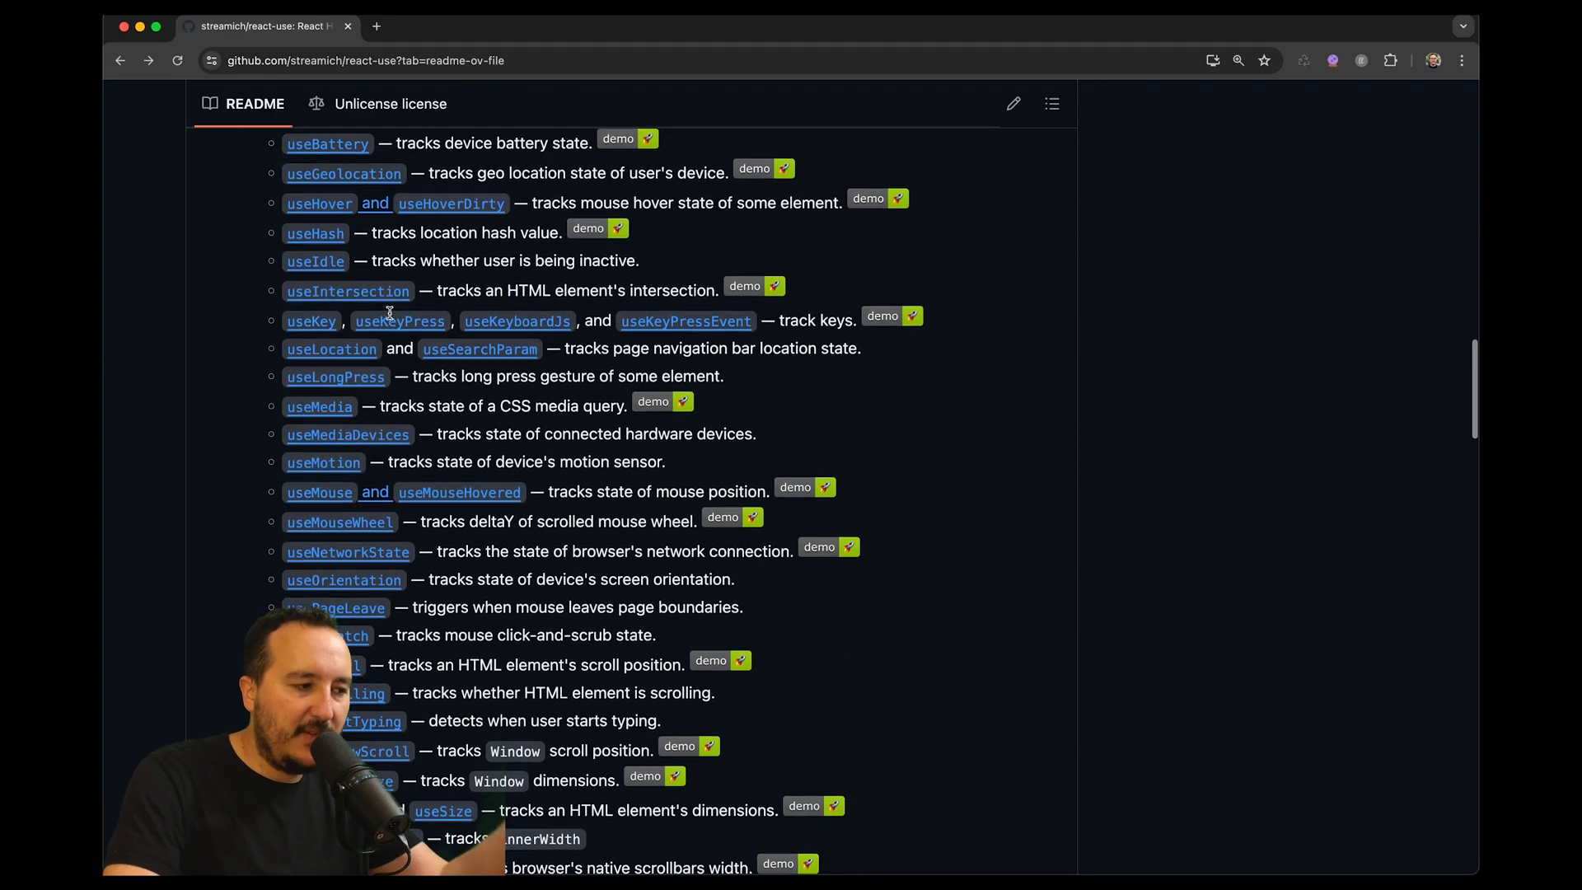
scroll("down", 3)
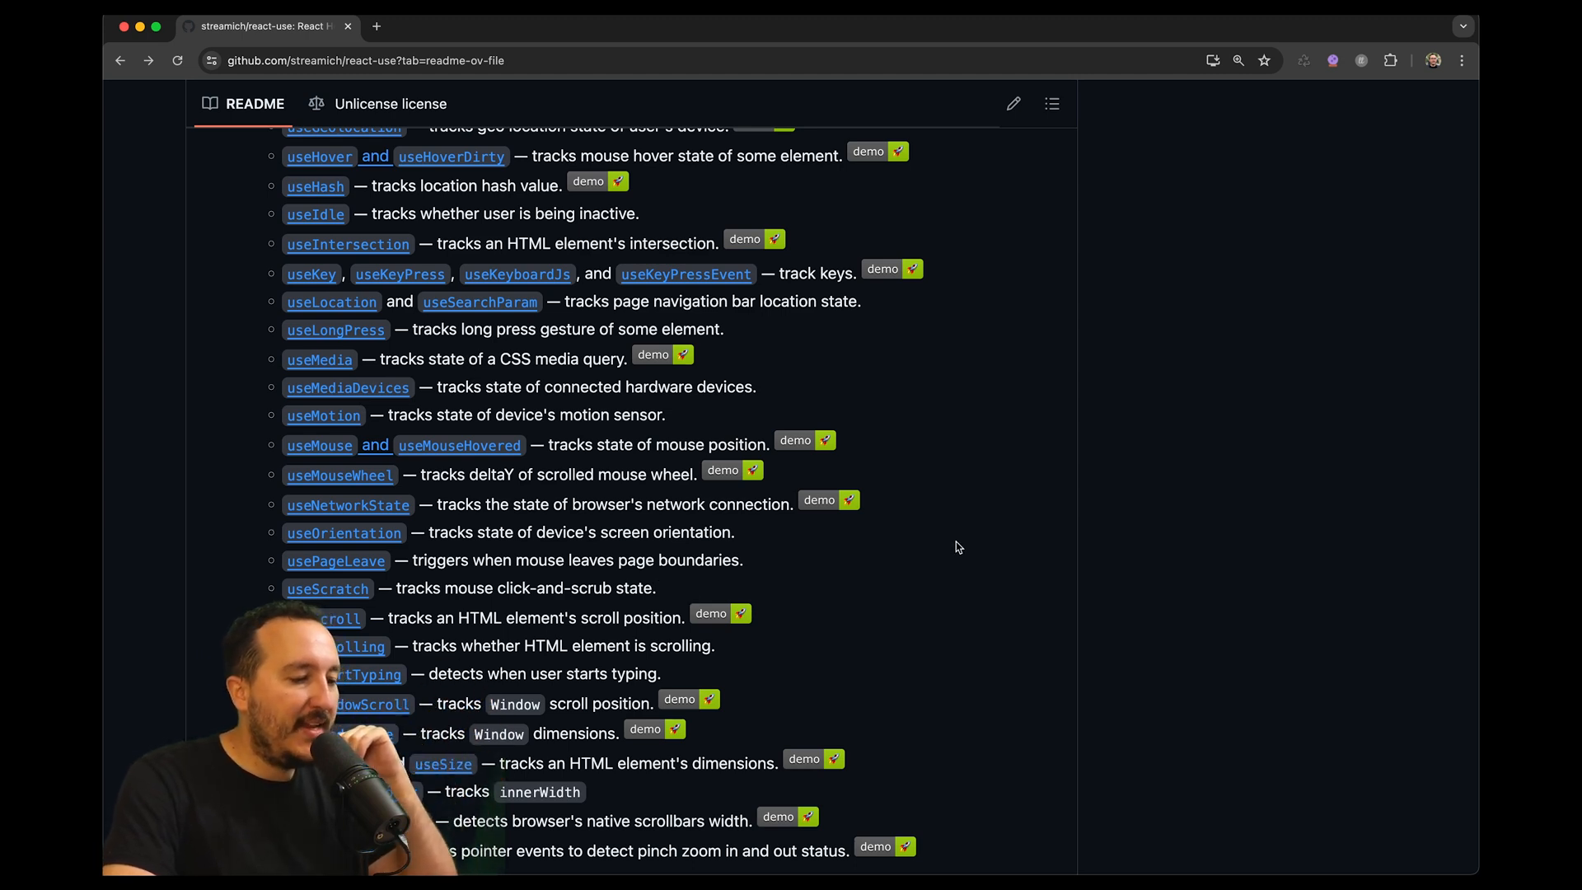
type("useLocal")
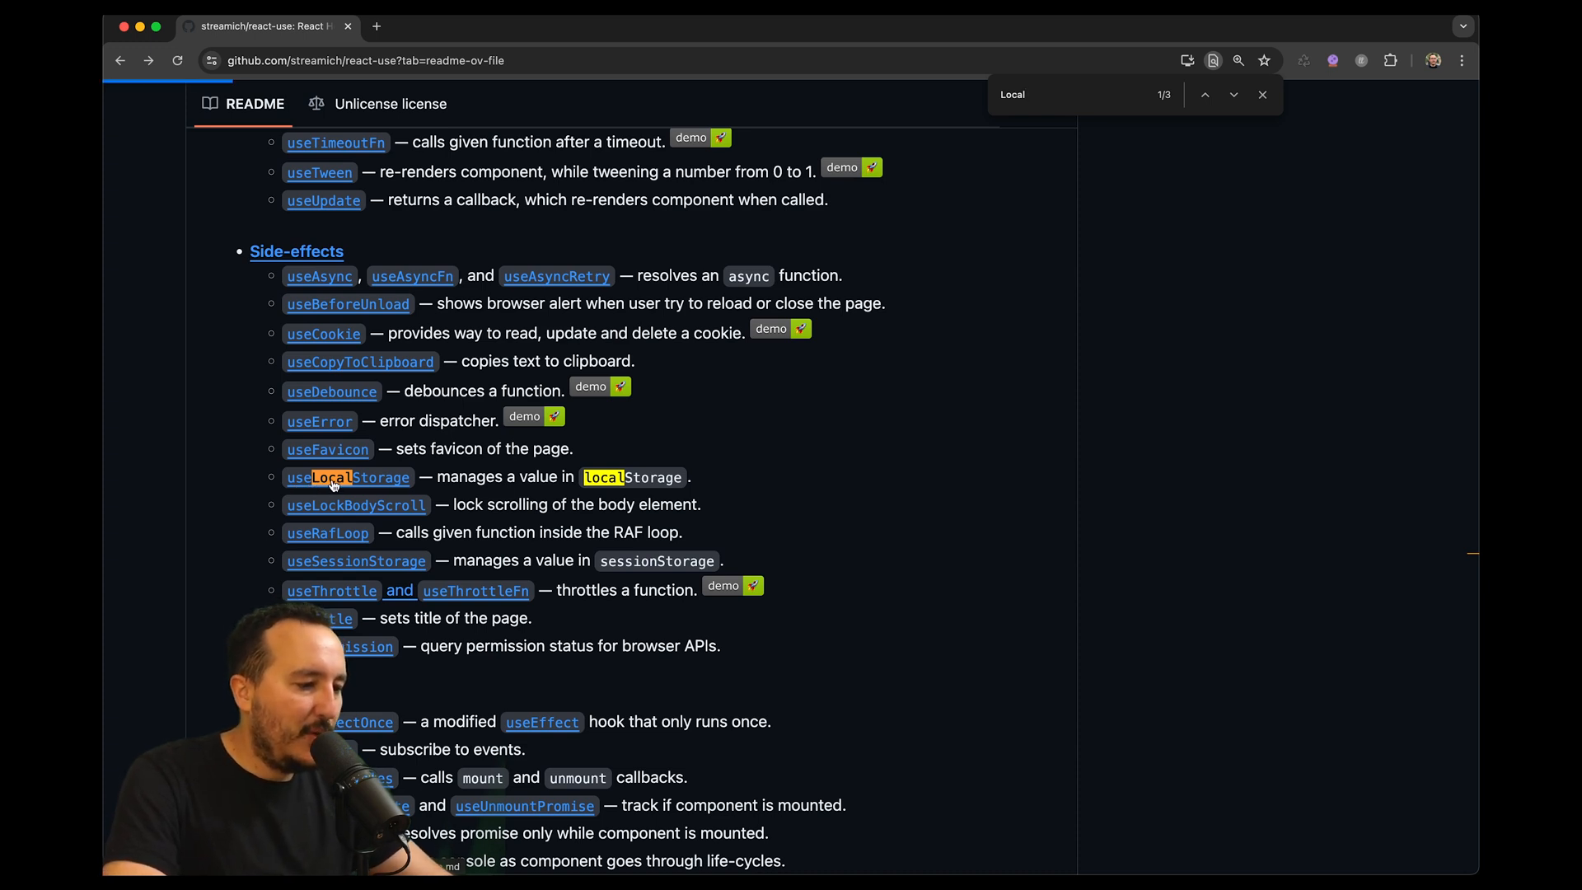
Open the useLocalStorage docs and highlight words in its usage example
left_click(347, 476)
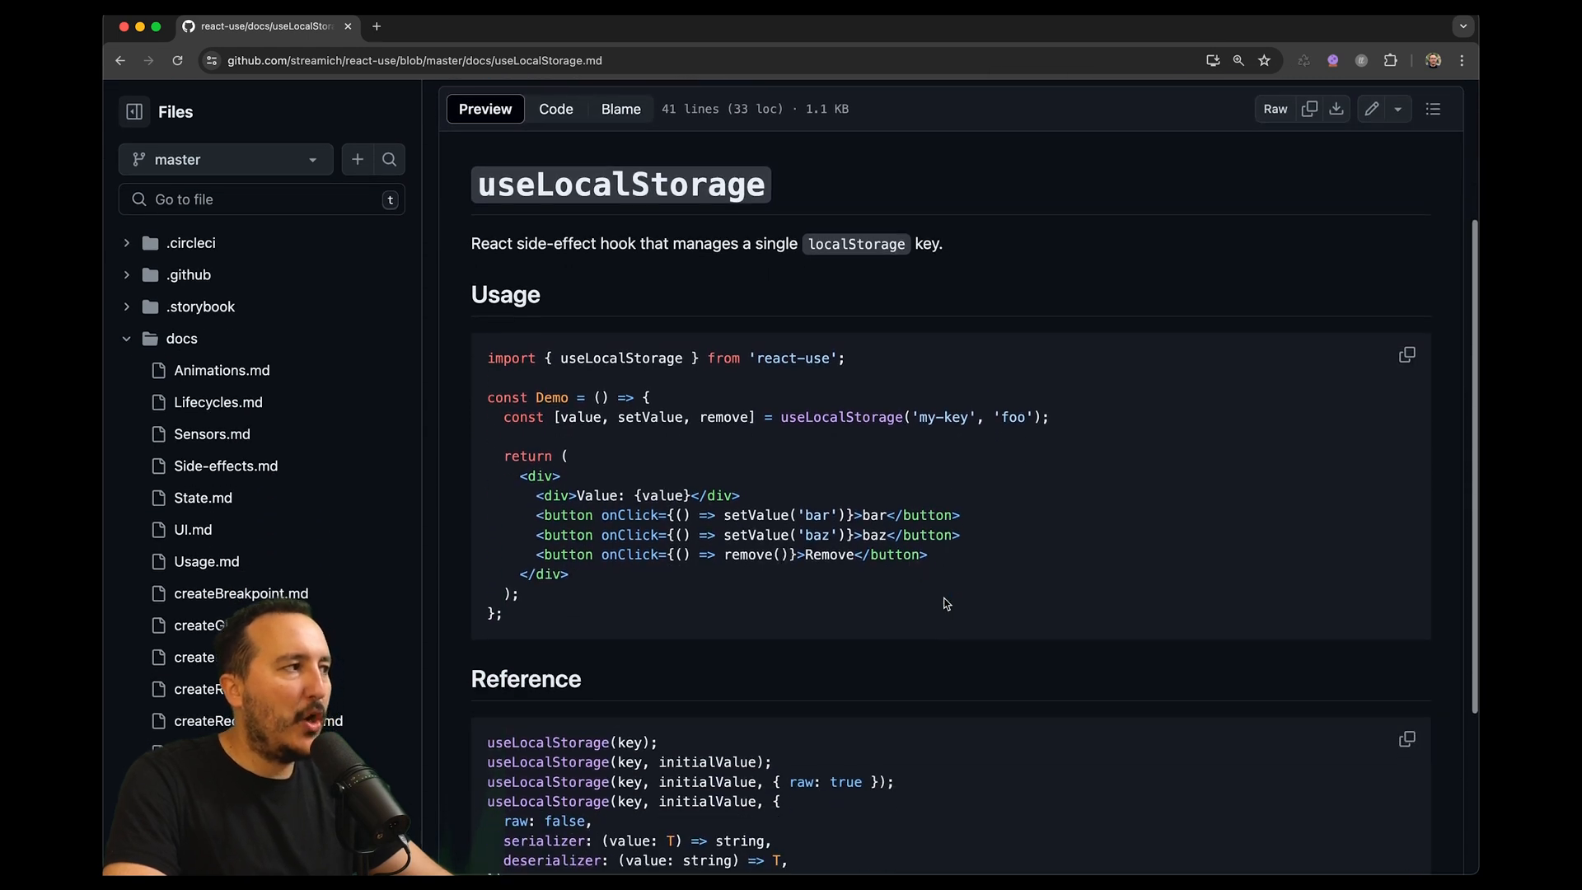
scroll("down", 3)
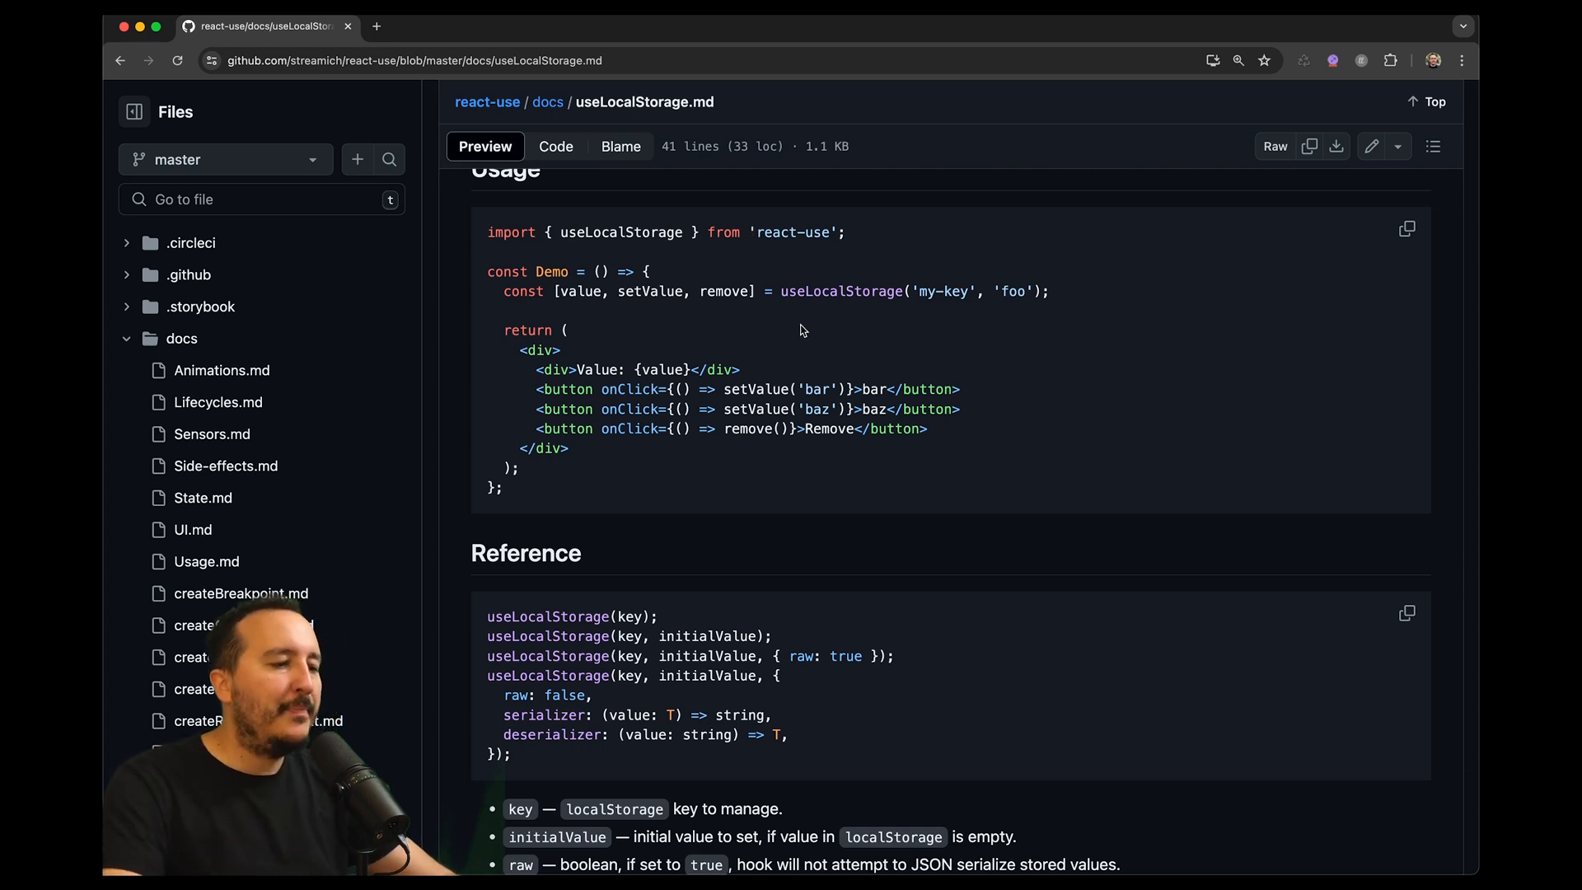
mouse_move(848, 265)
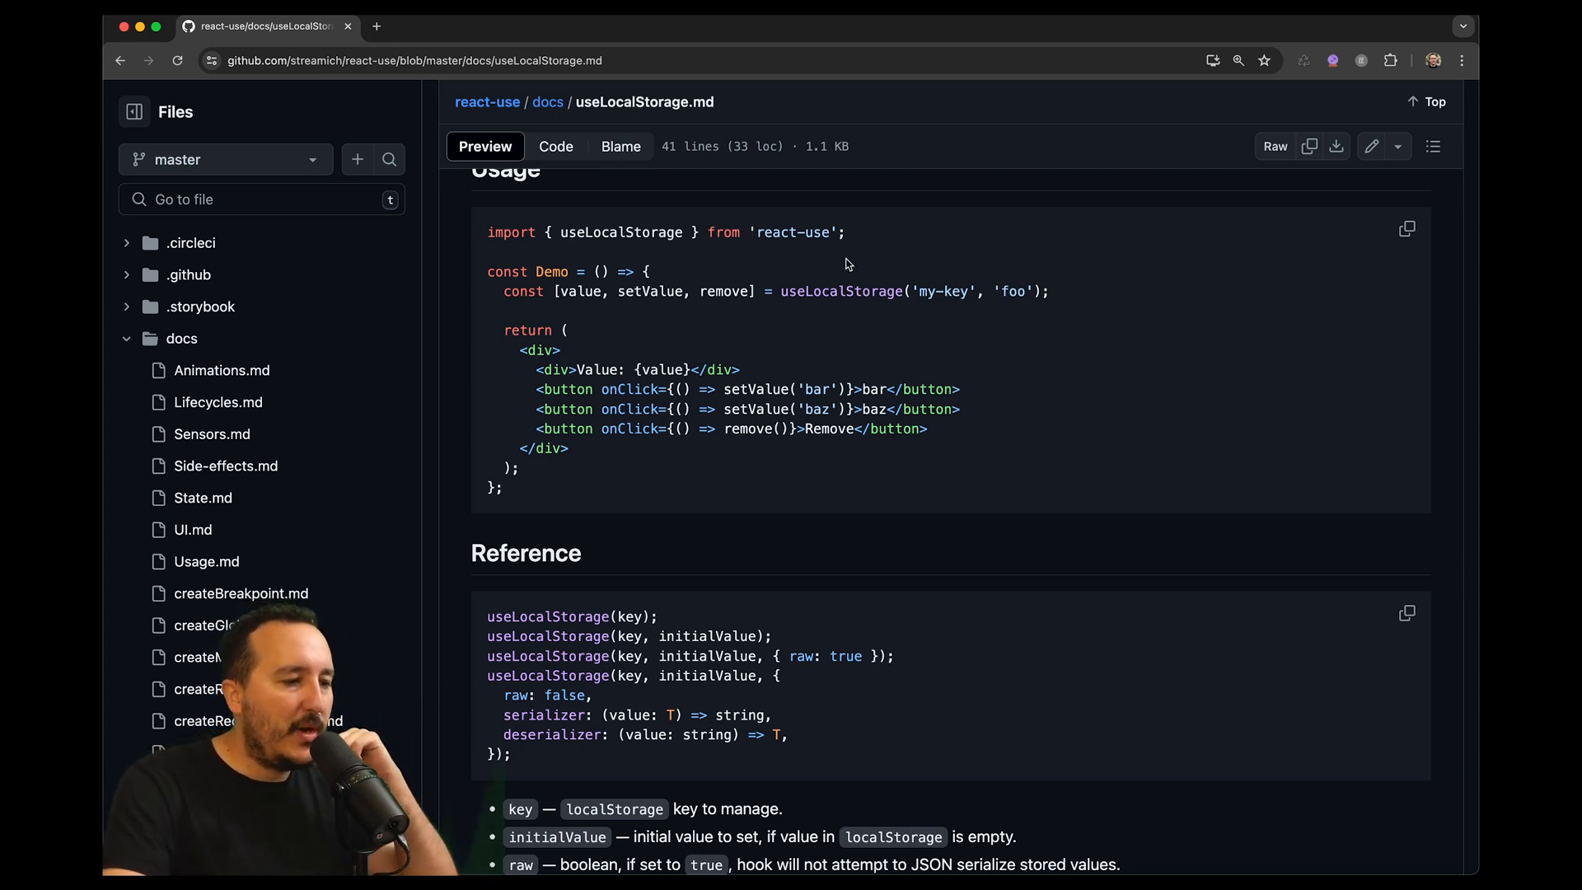
double_click(620, 232)
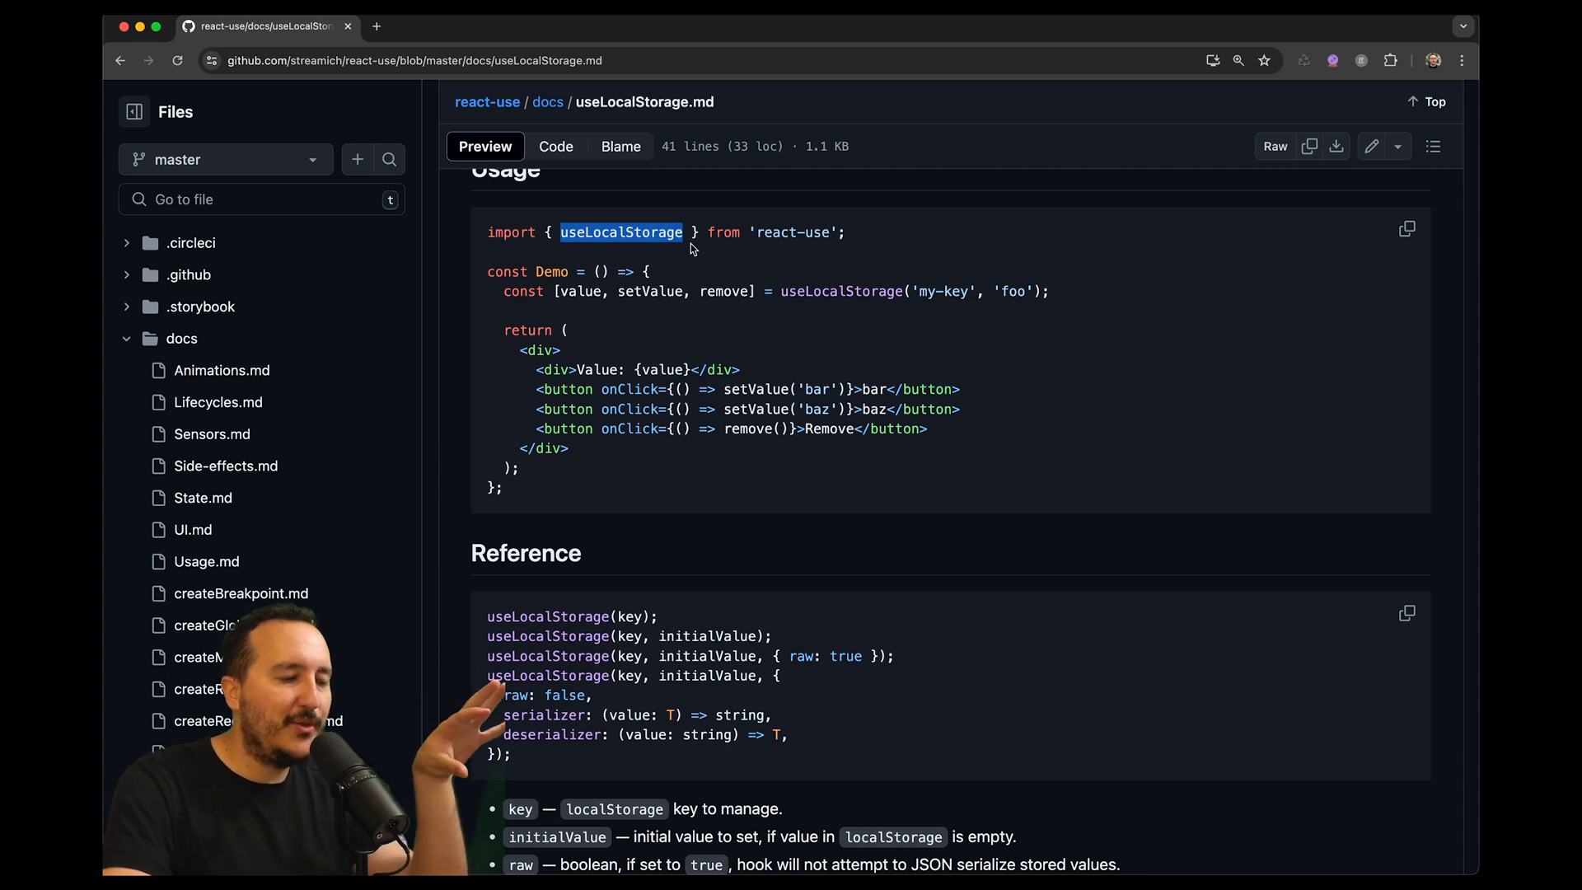
double_click(654, 292)
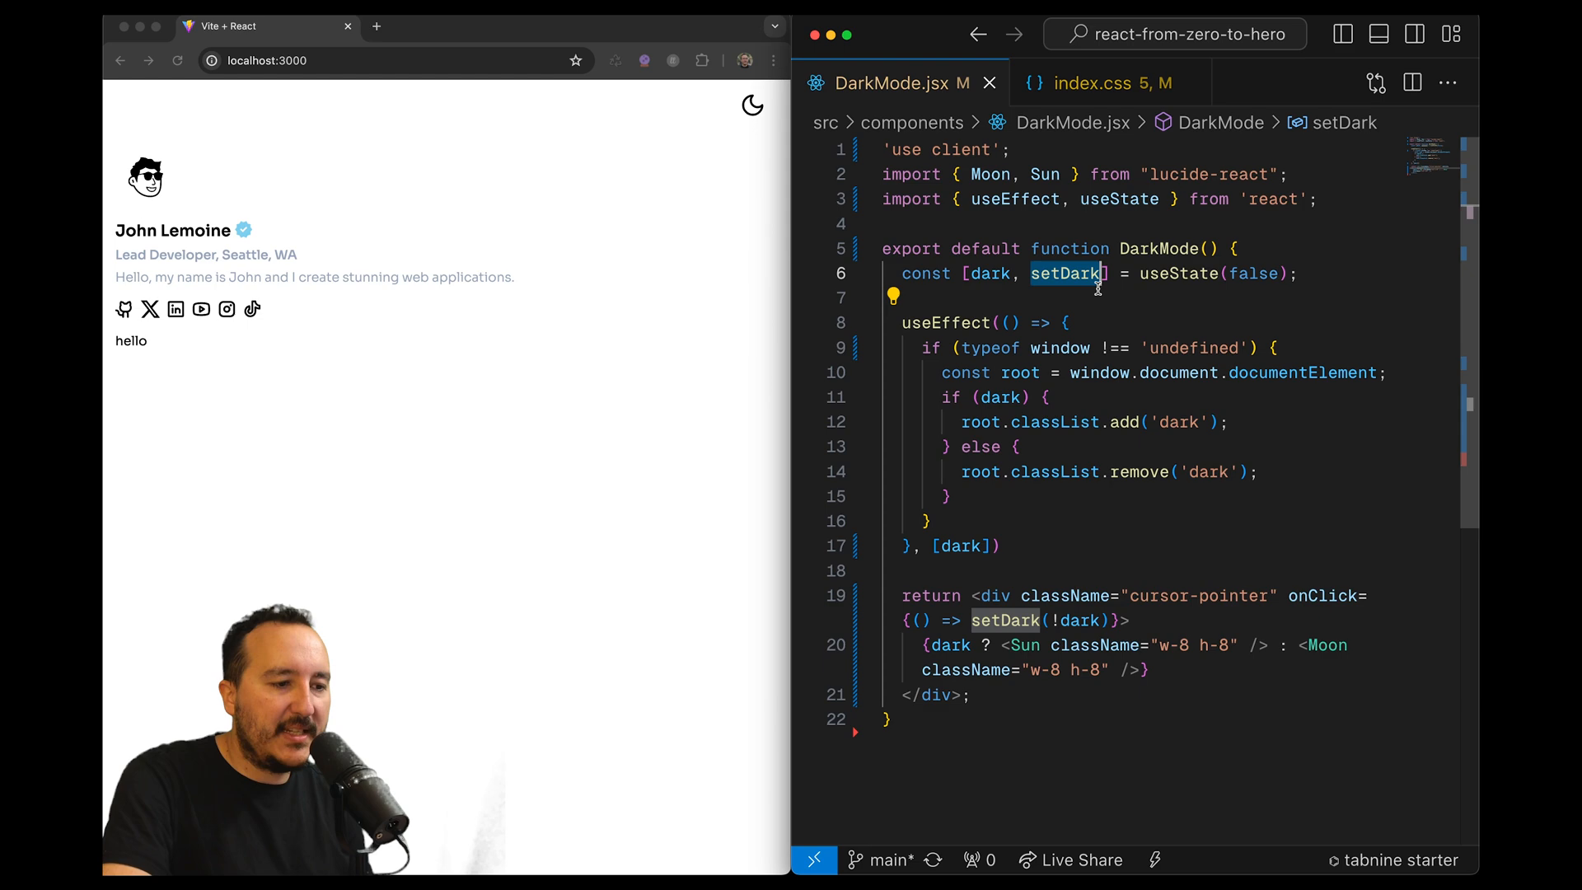
mouse_move(1248, 310)
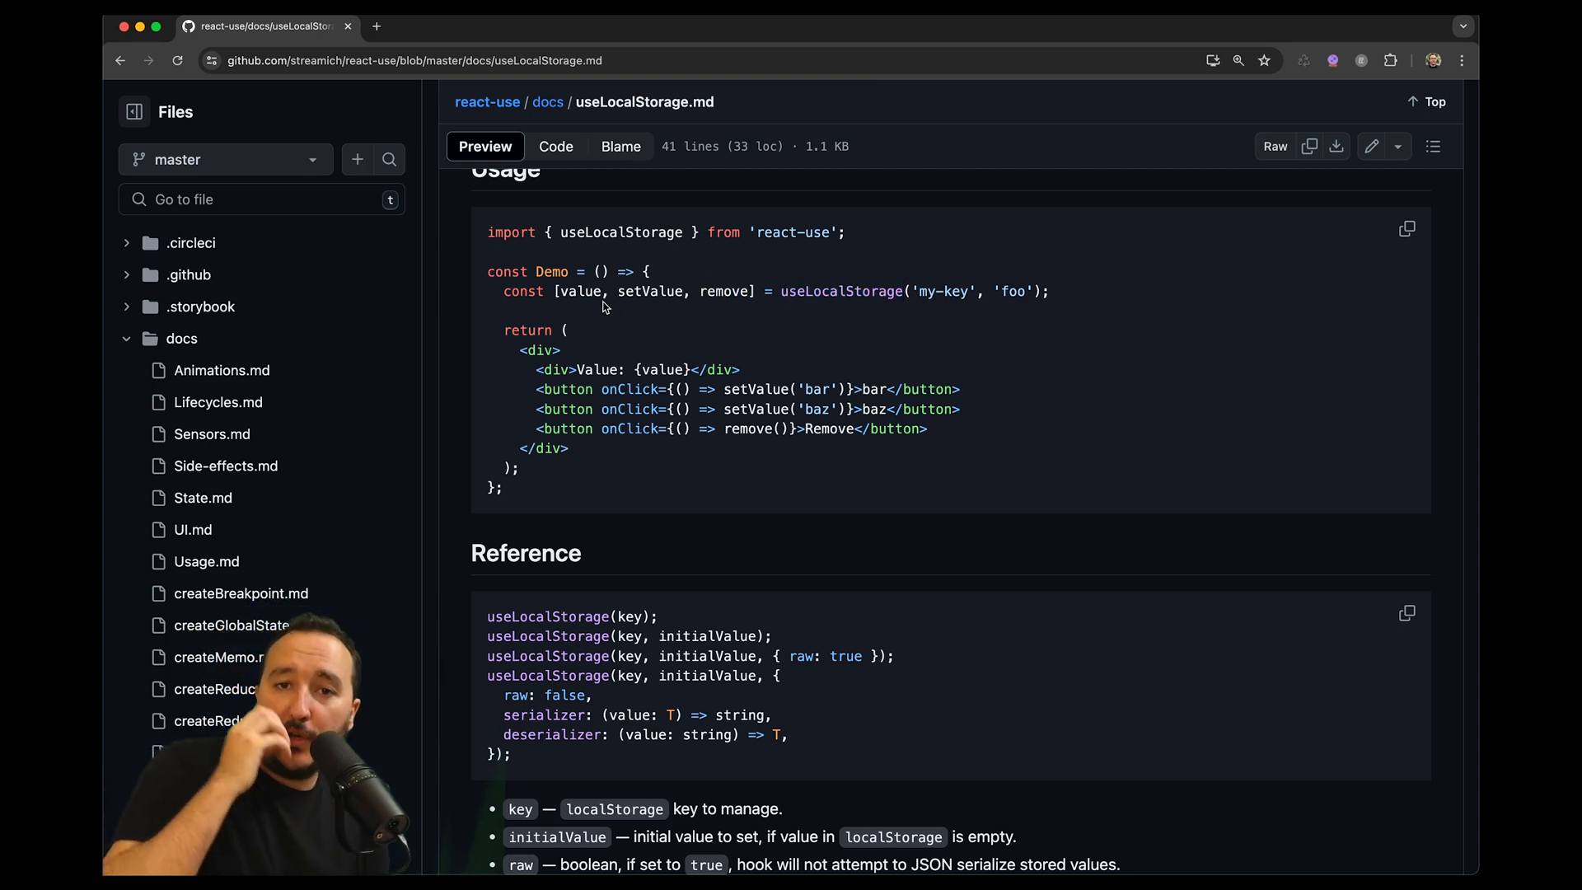
double_click(649, 291)
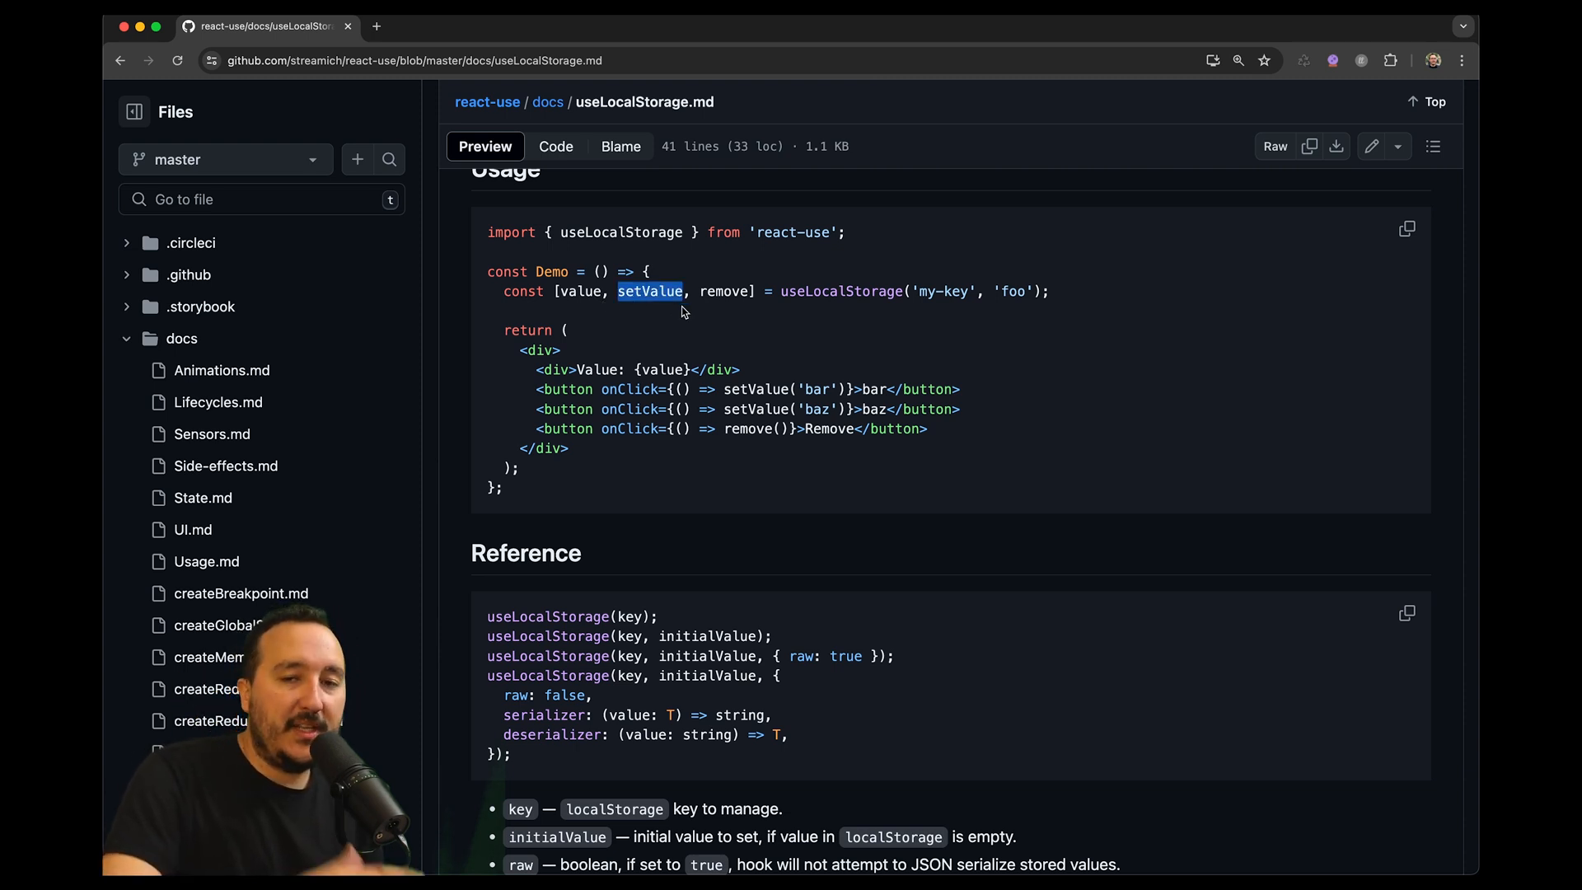
double_click(723, 292)
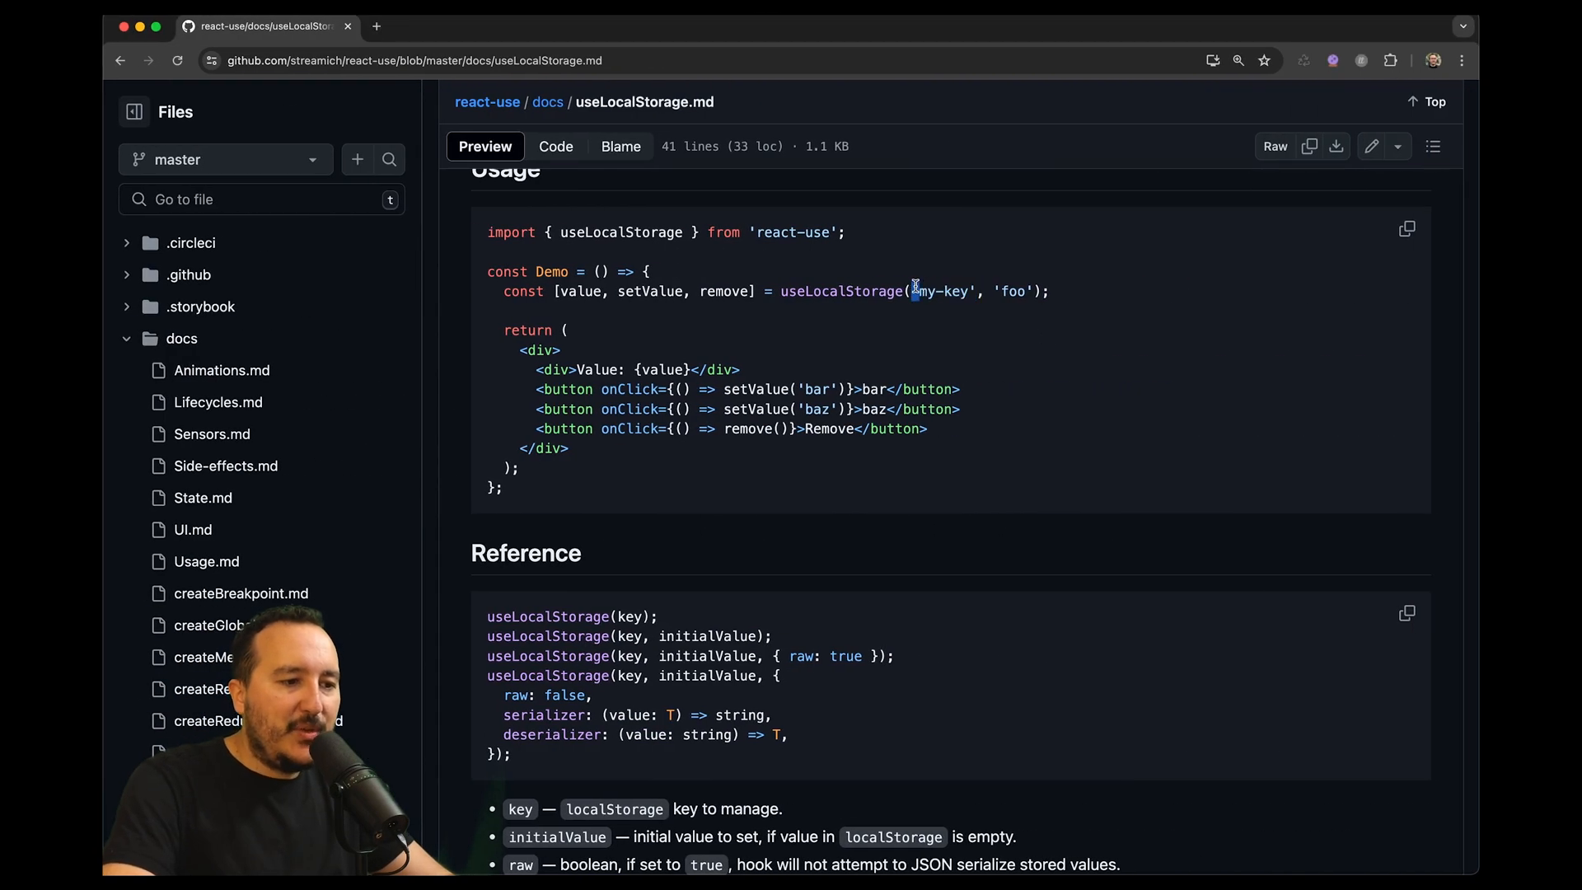
double_click(1015, 291)
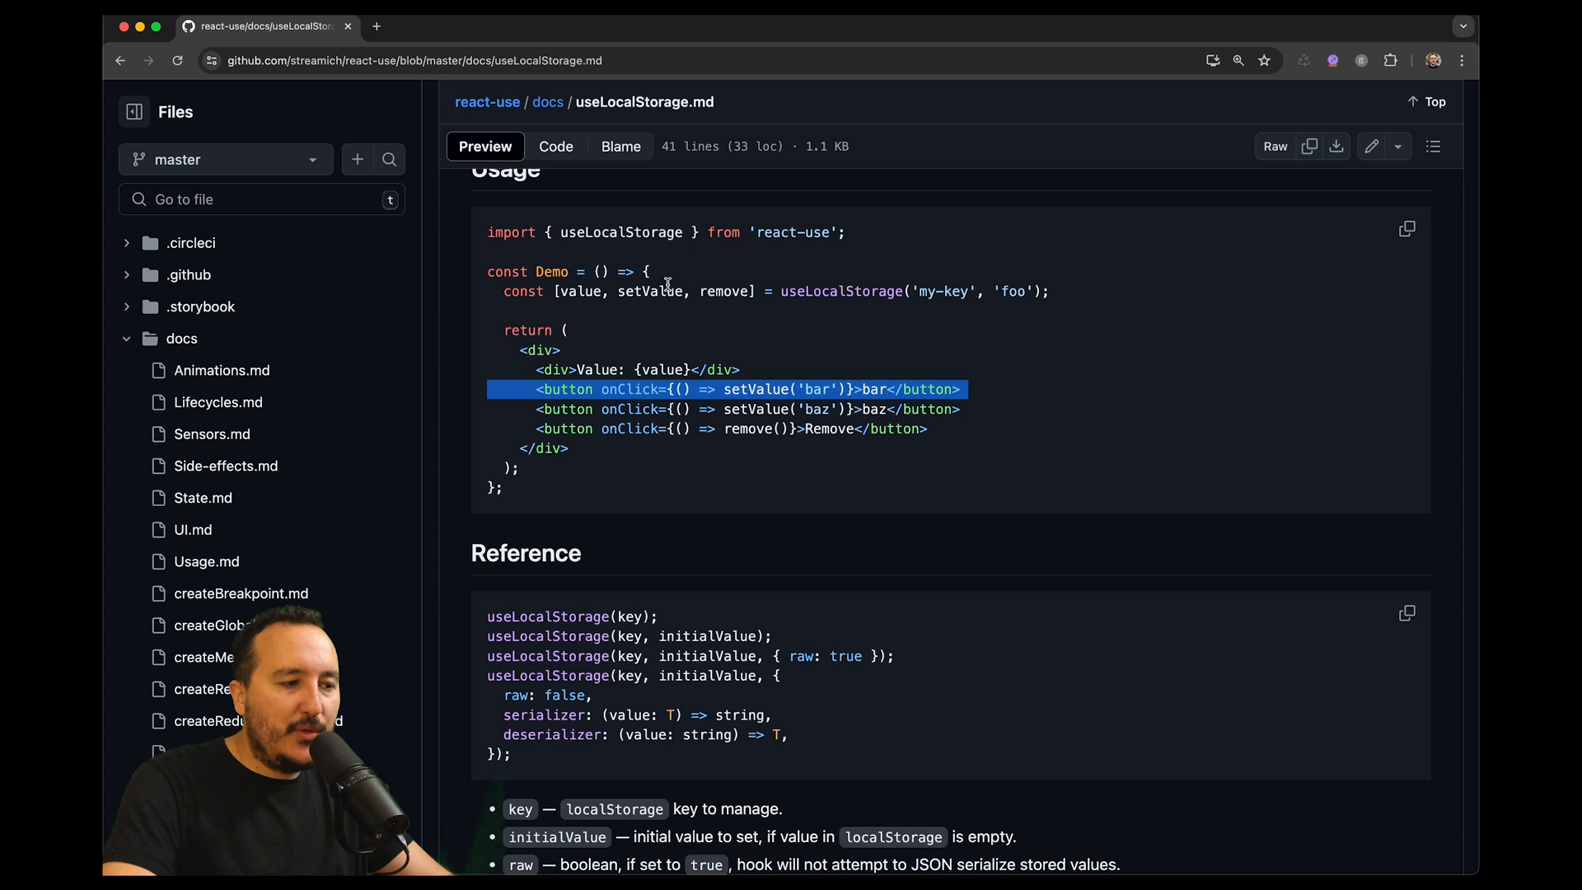
double_click(817, 389)
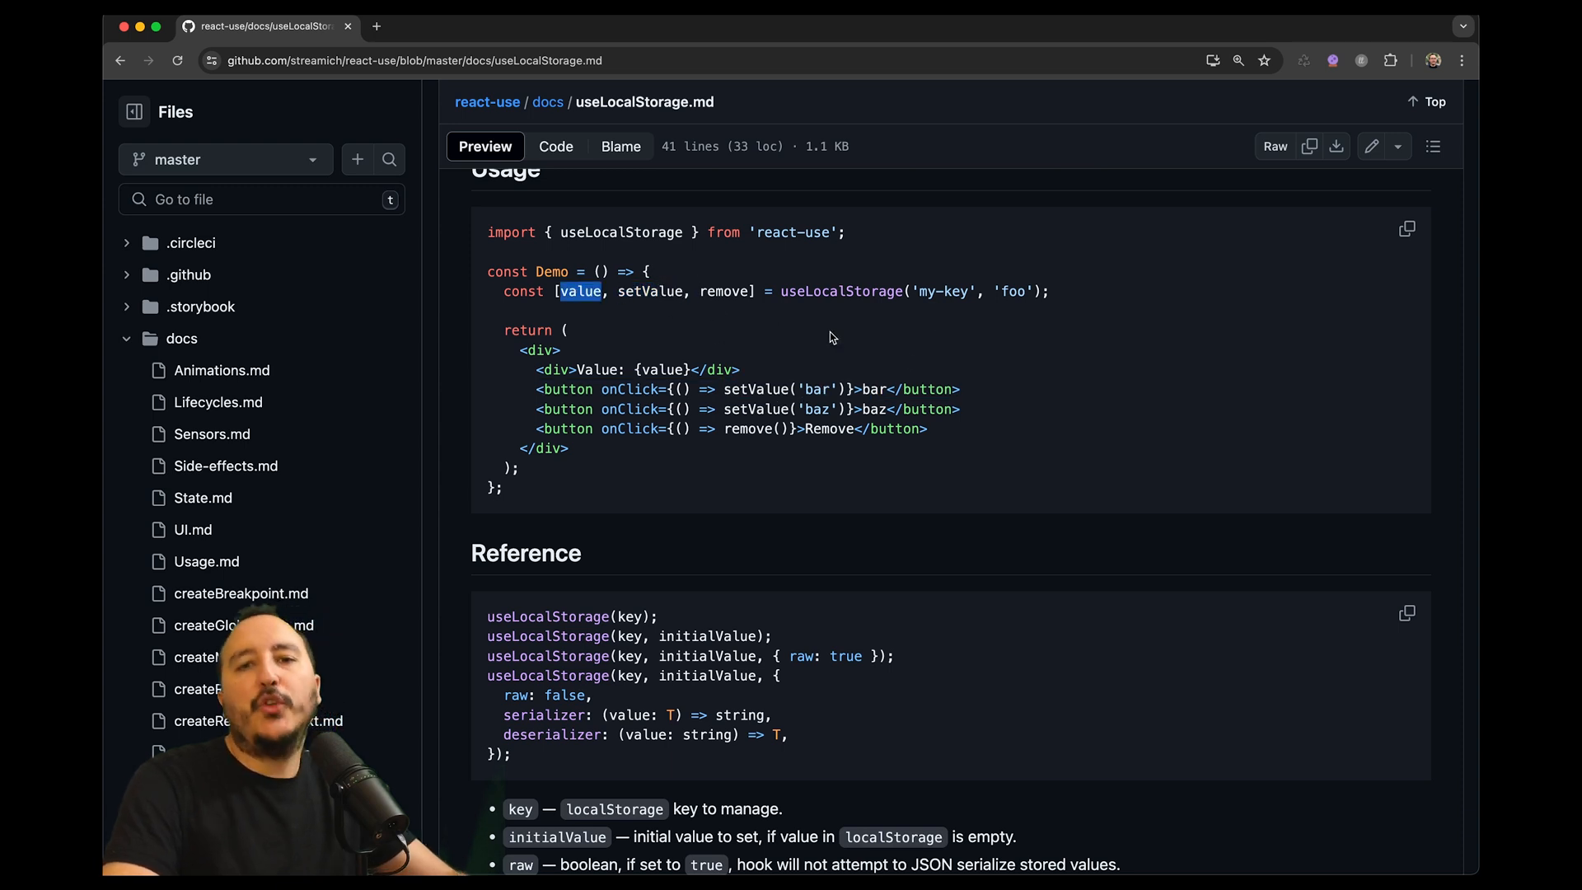
scroll("down", 3)
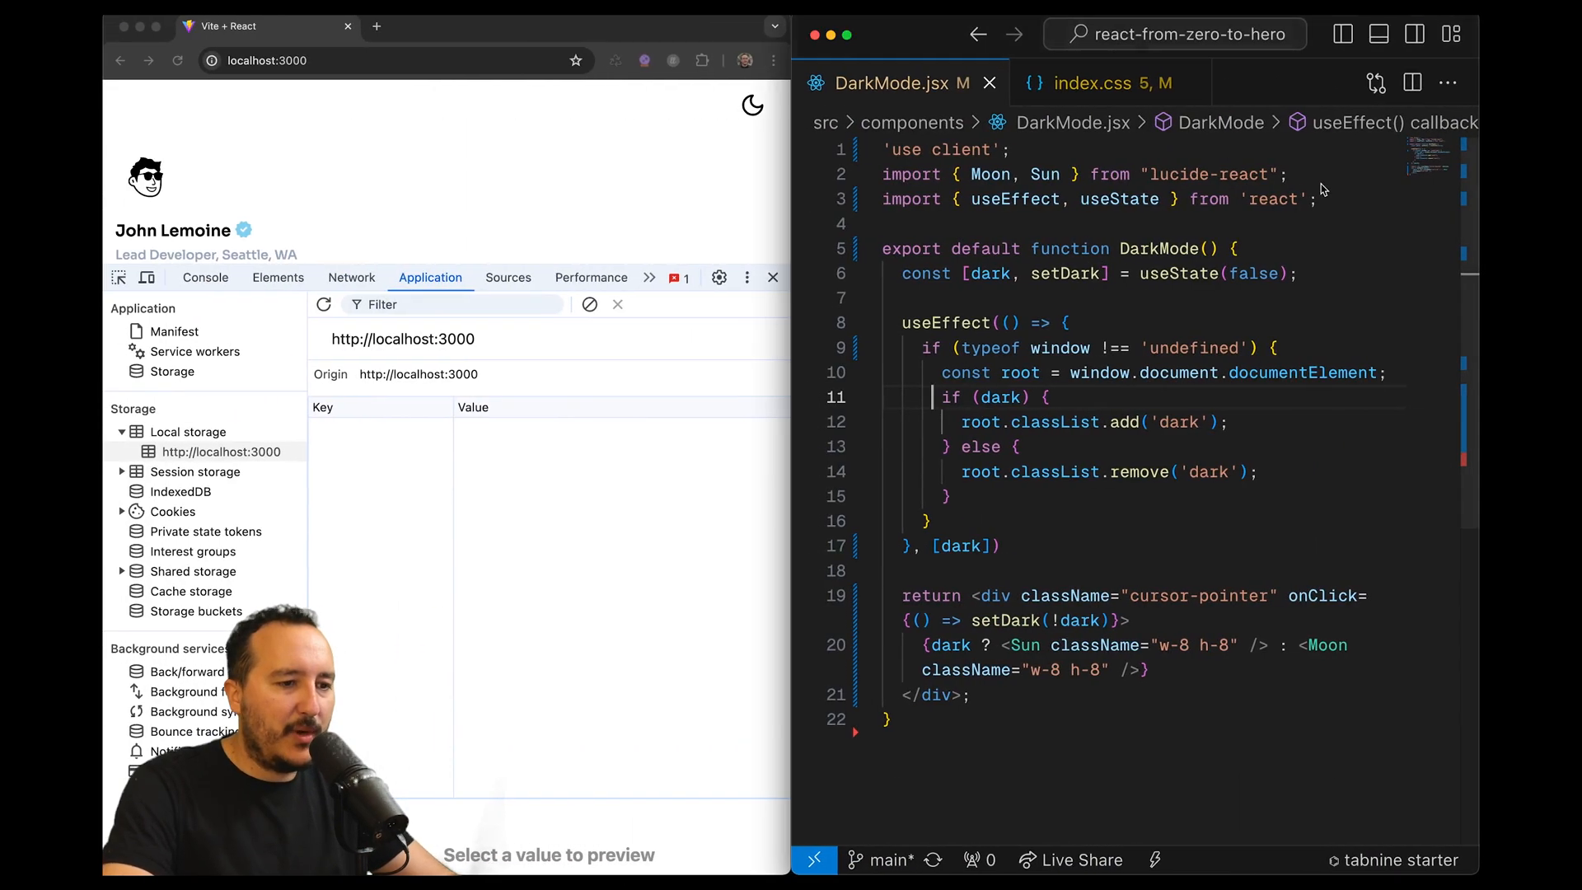
Add import { useLocalStorage } from 'react-use'; below the React import in DarkMode.jsx
type("import { useLocalStorage } from 'react-use';")
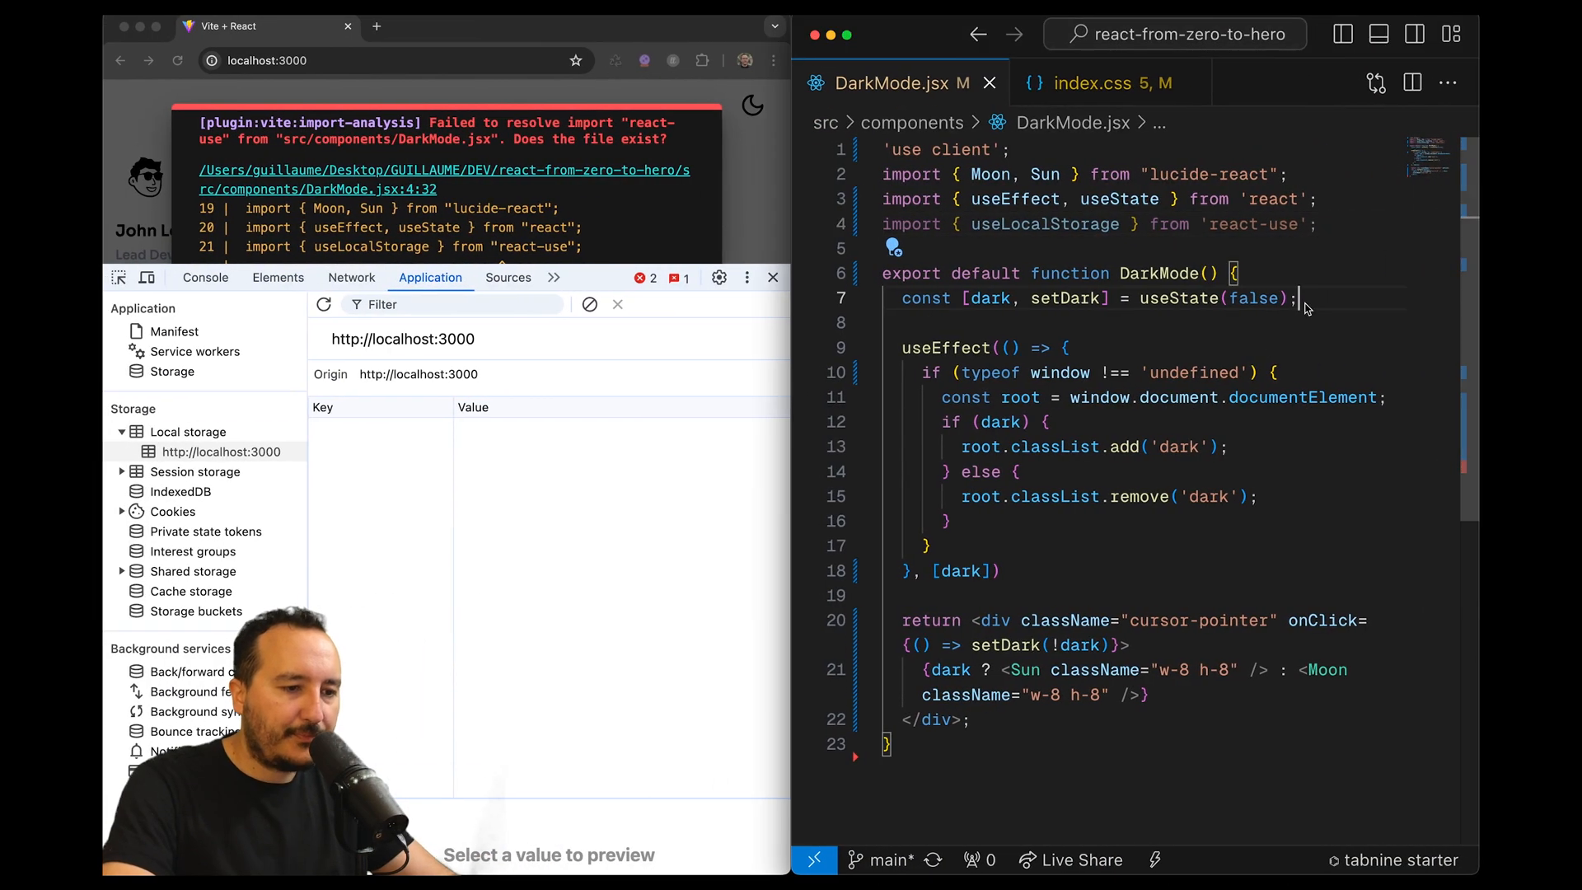
Add const [value, setValue, remove] = useLocalStorage(...), replacing the 'my-key' example key with 'dark-mode'
type("const [value, setValue, remove] = useLocalStorage('my-key', 'foo');")
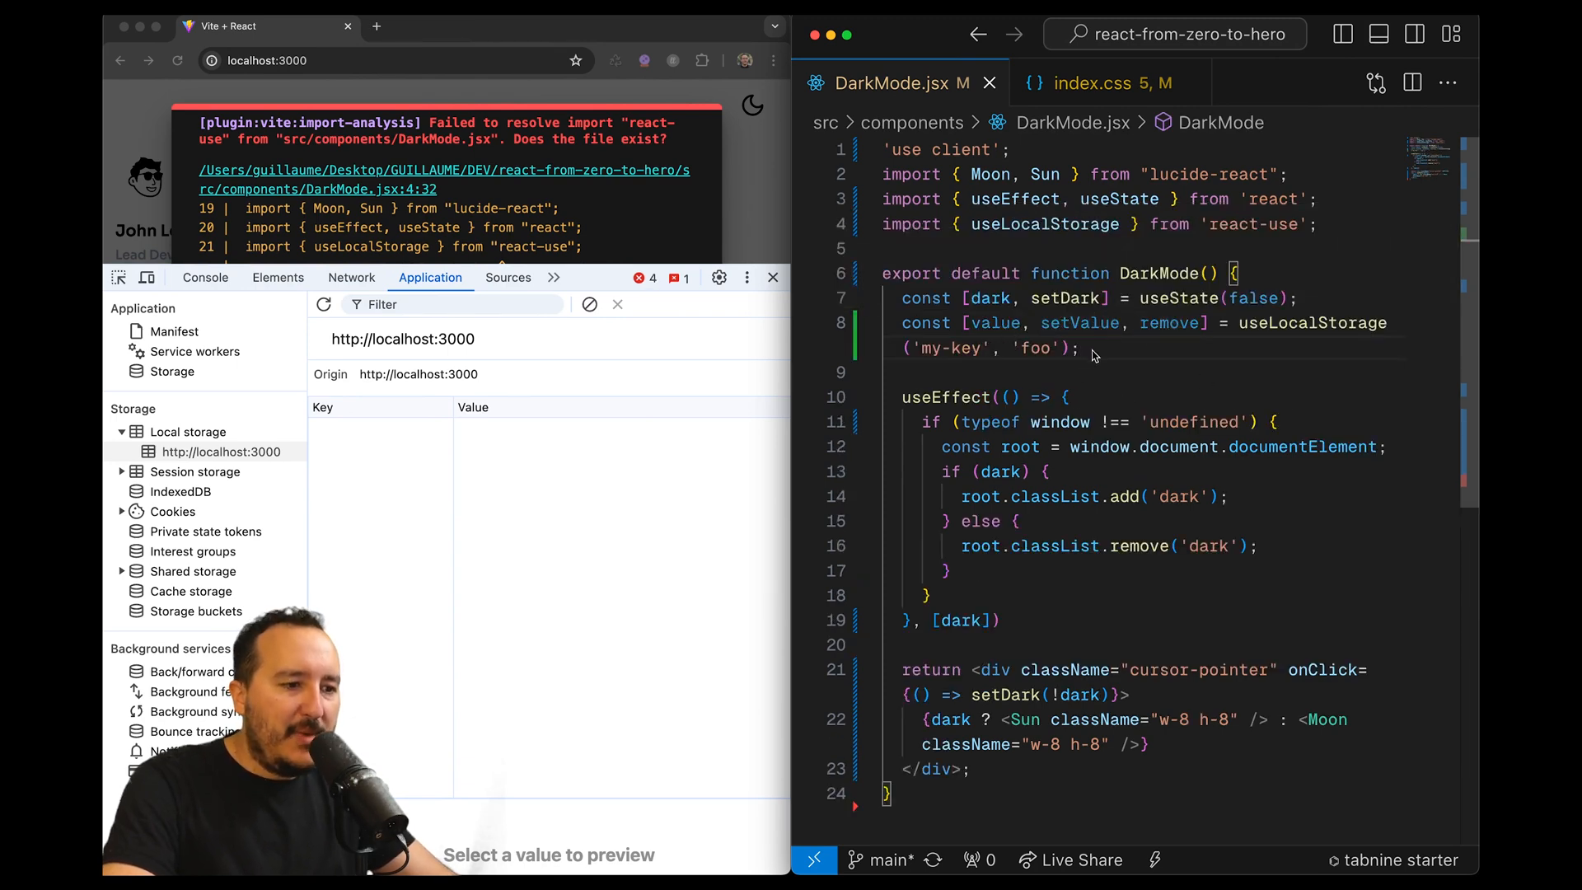
double_click(1033, 347)
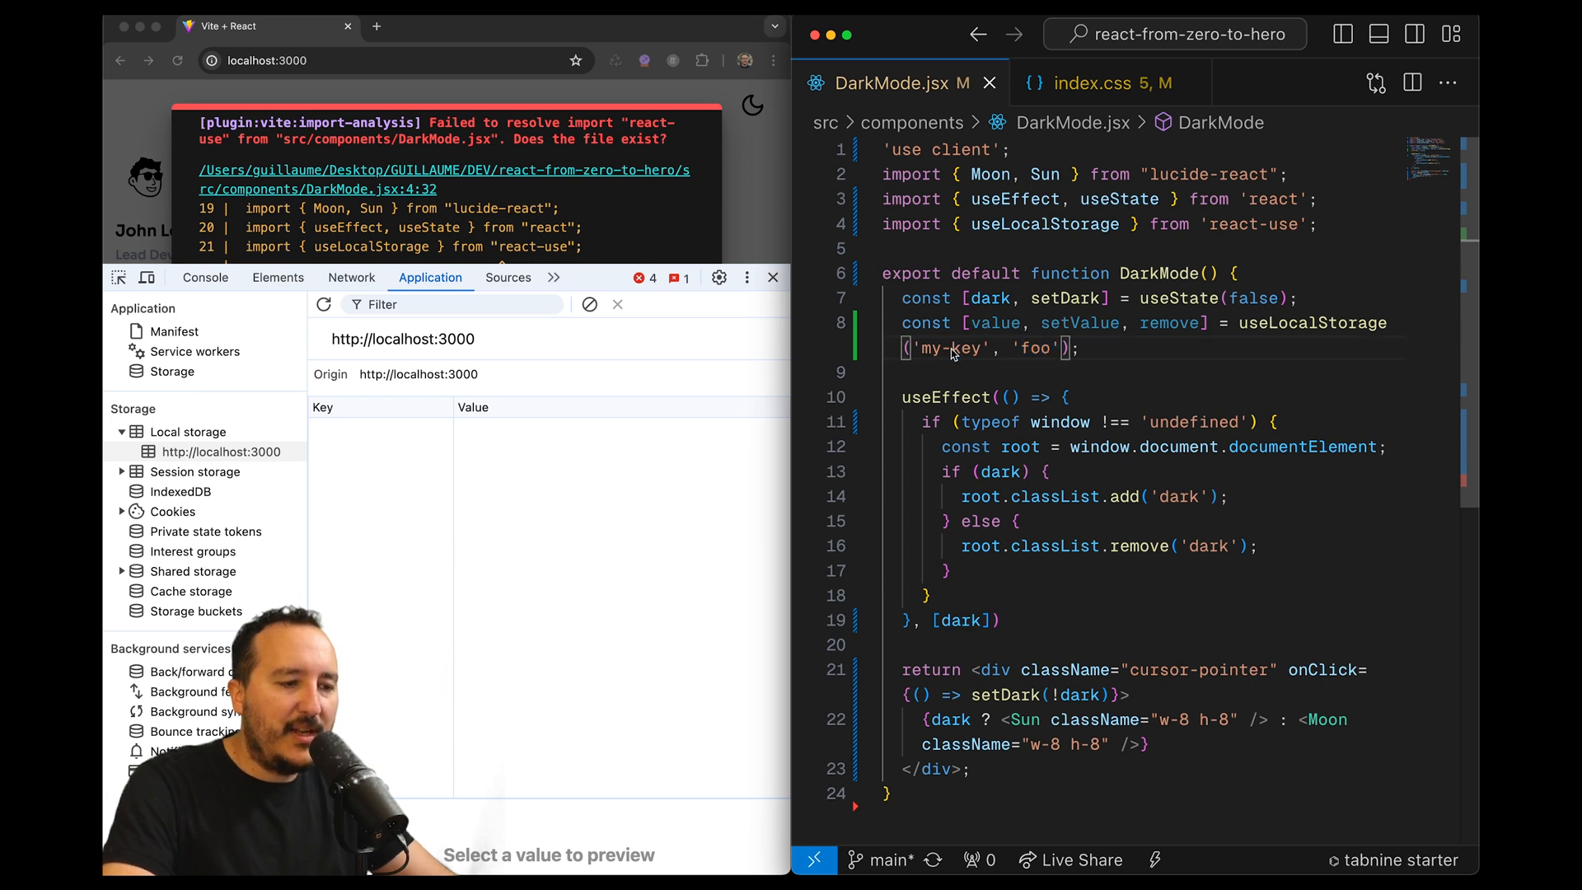
type("dark-")
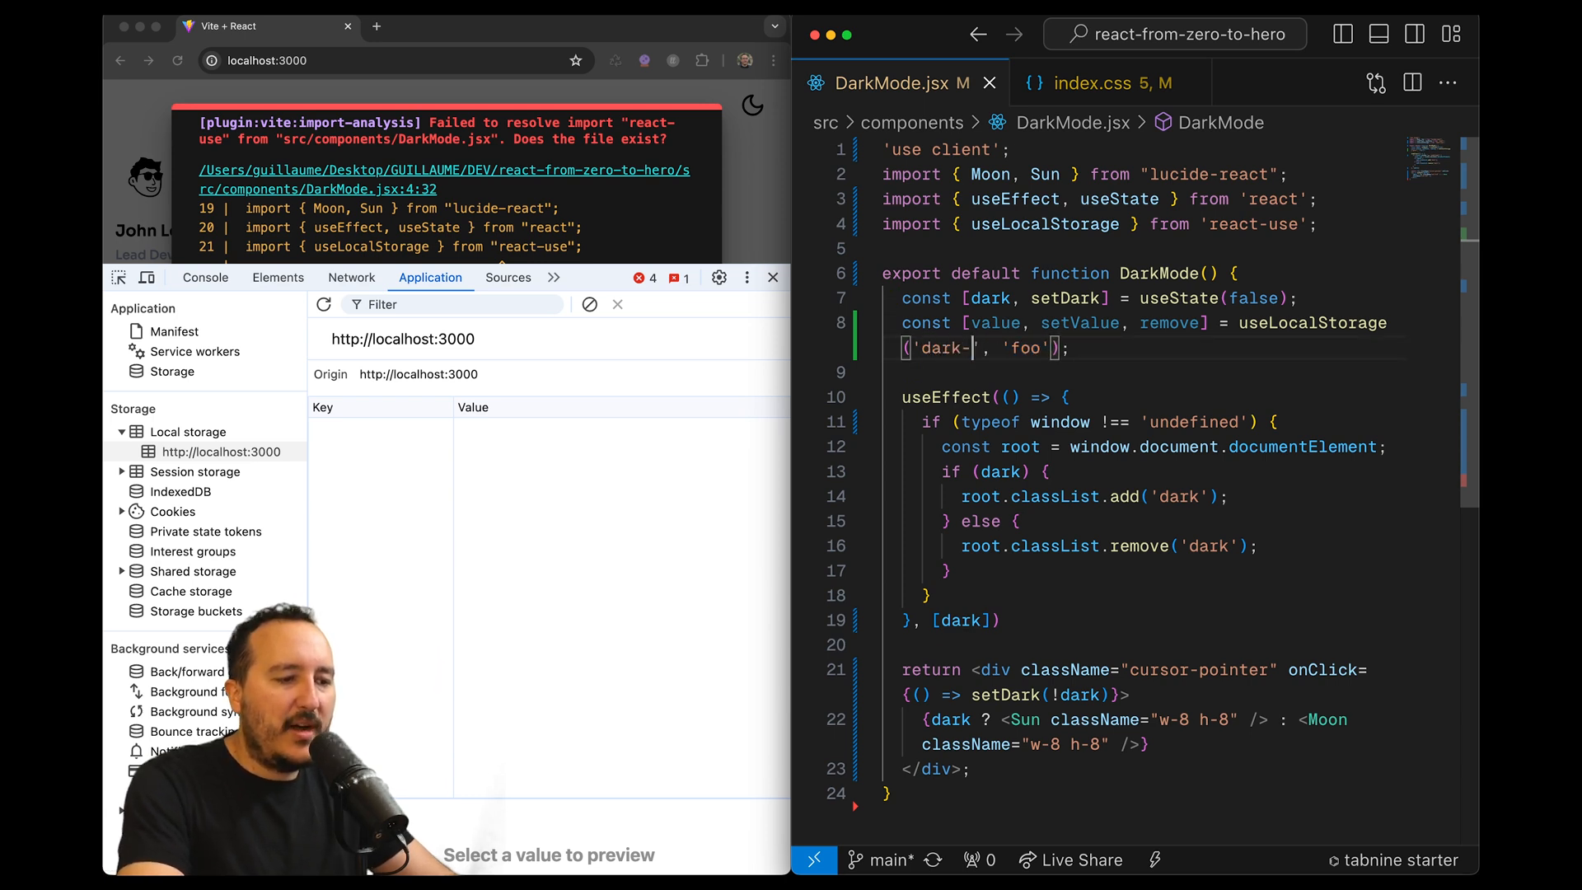
type("mode")
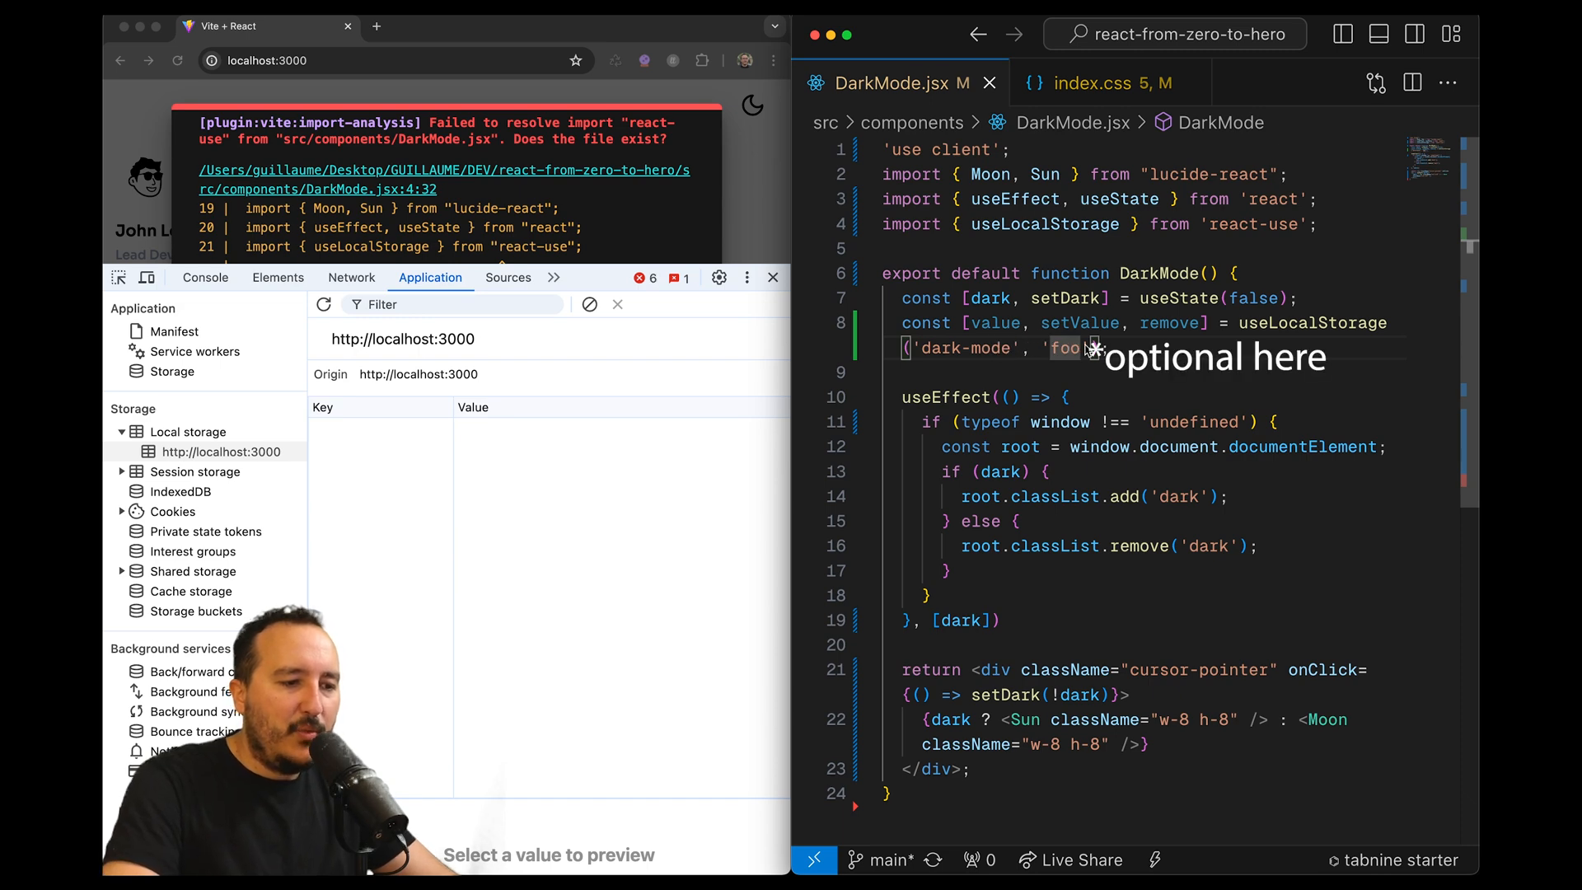
type("fa")
type("npm")
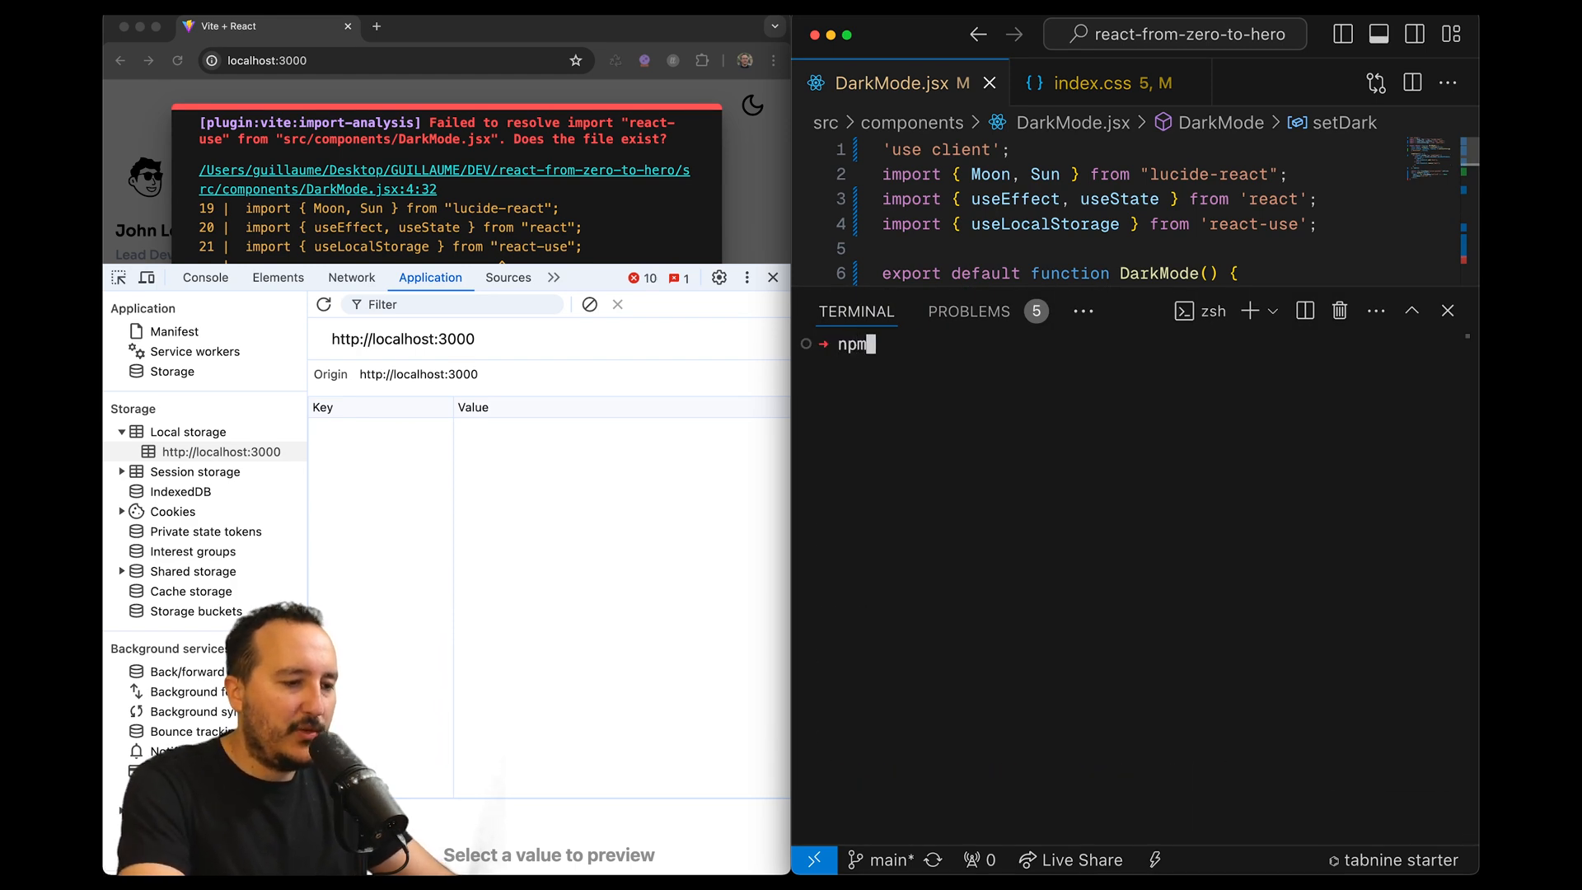
Run npm i react-use in the terminal and view the browser console's messages
type("i react-use")
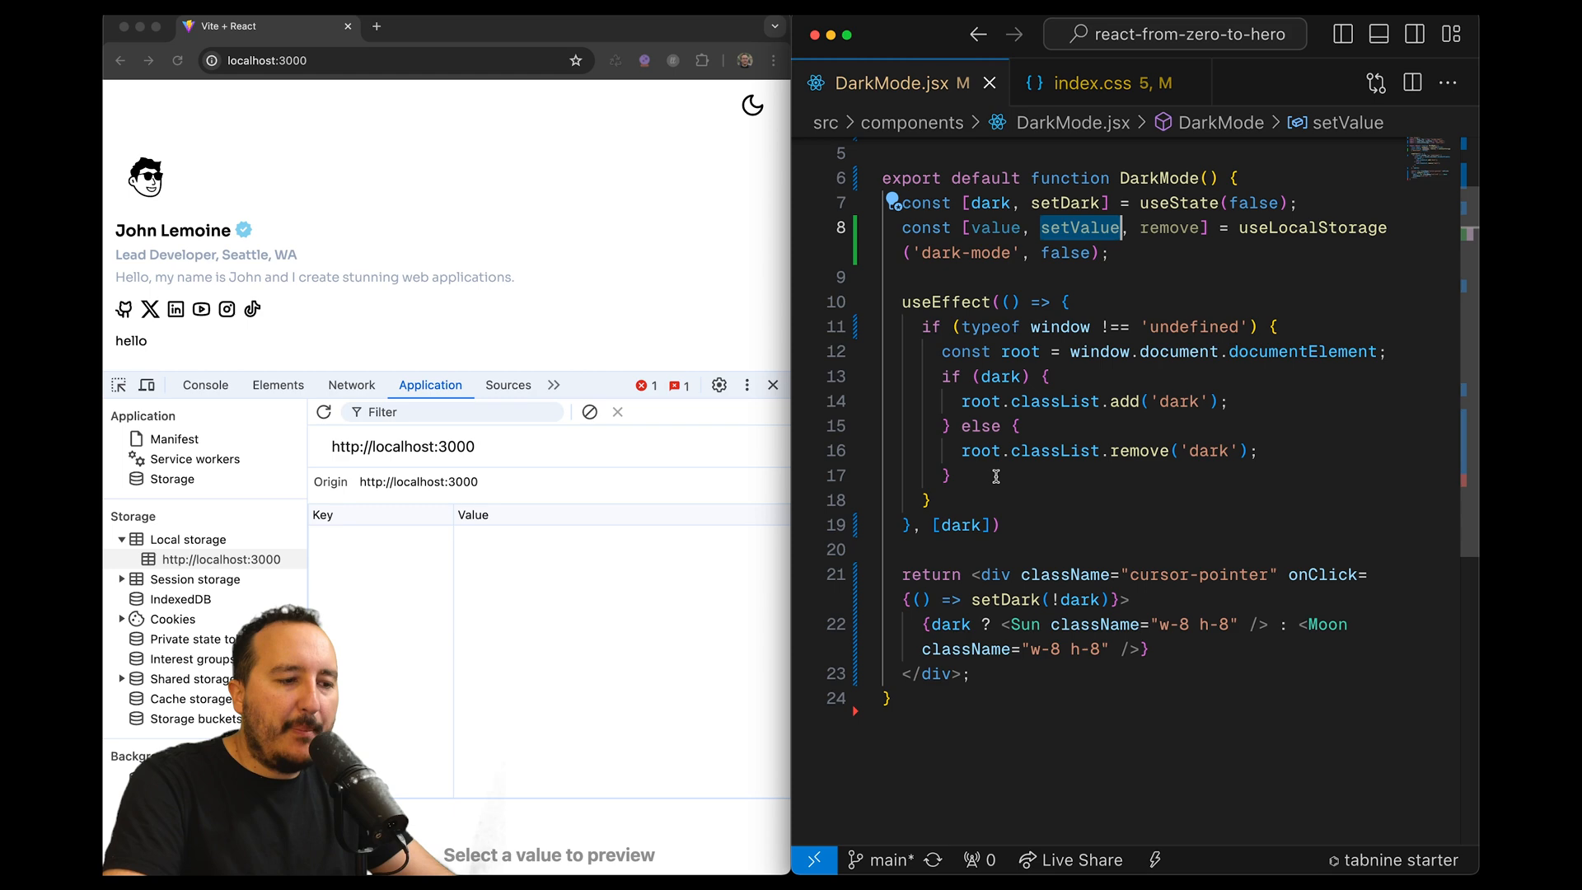
key("Enter")
type("console.log(\"launched\")")
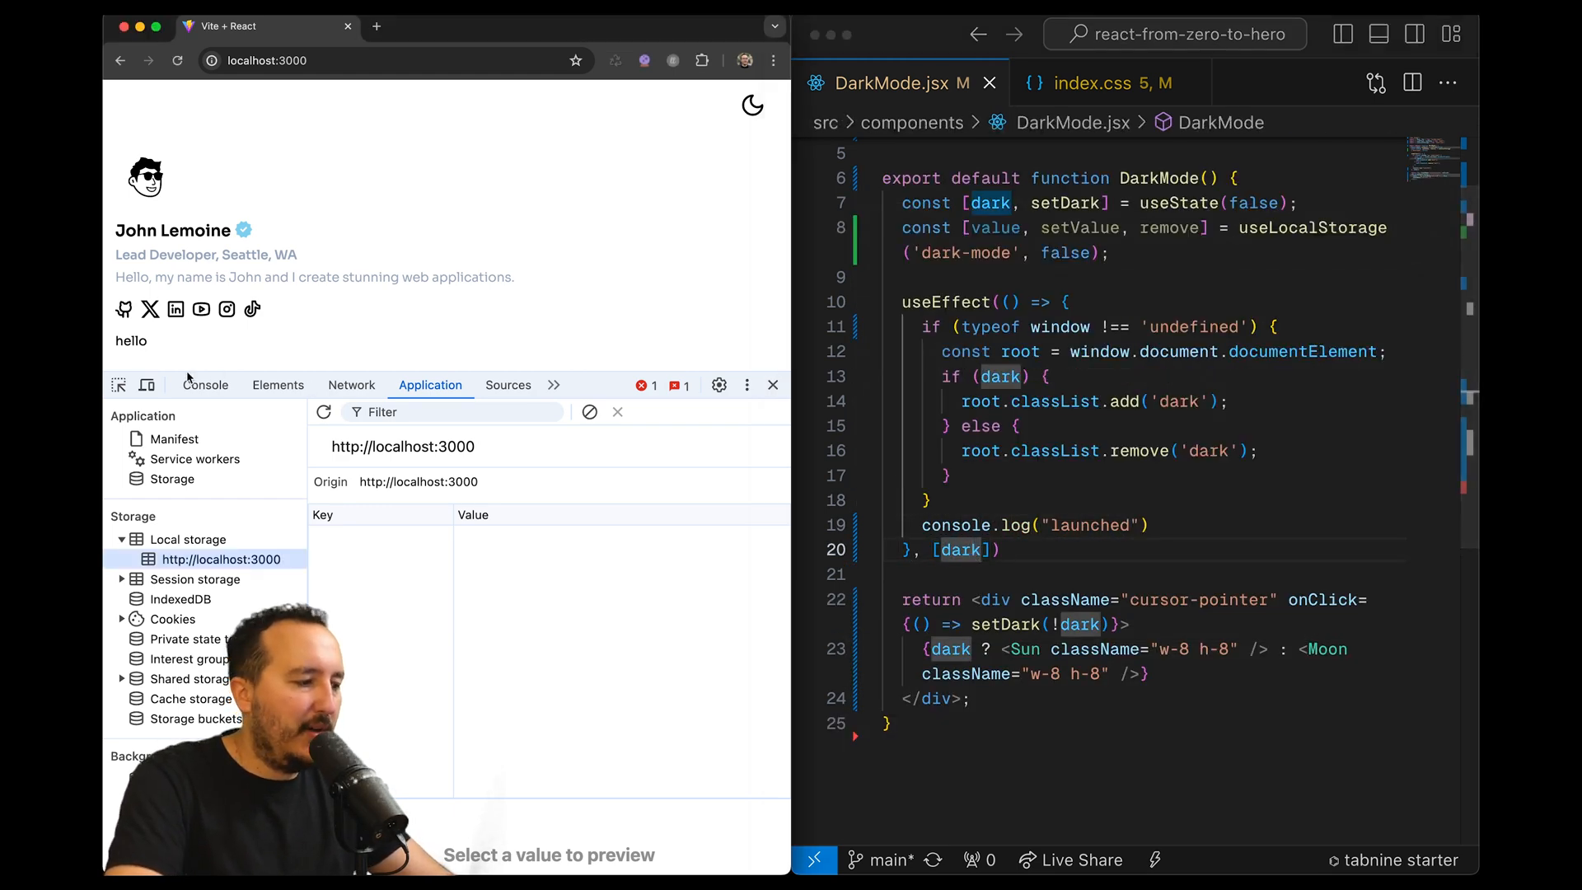
left_click(205, 385)
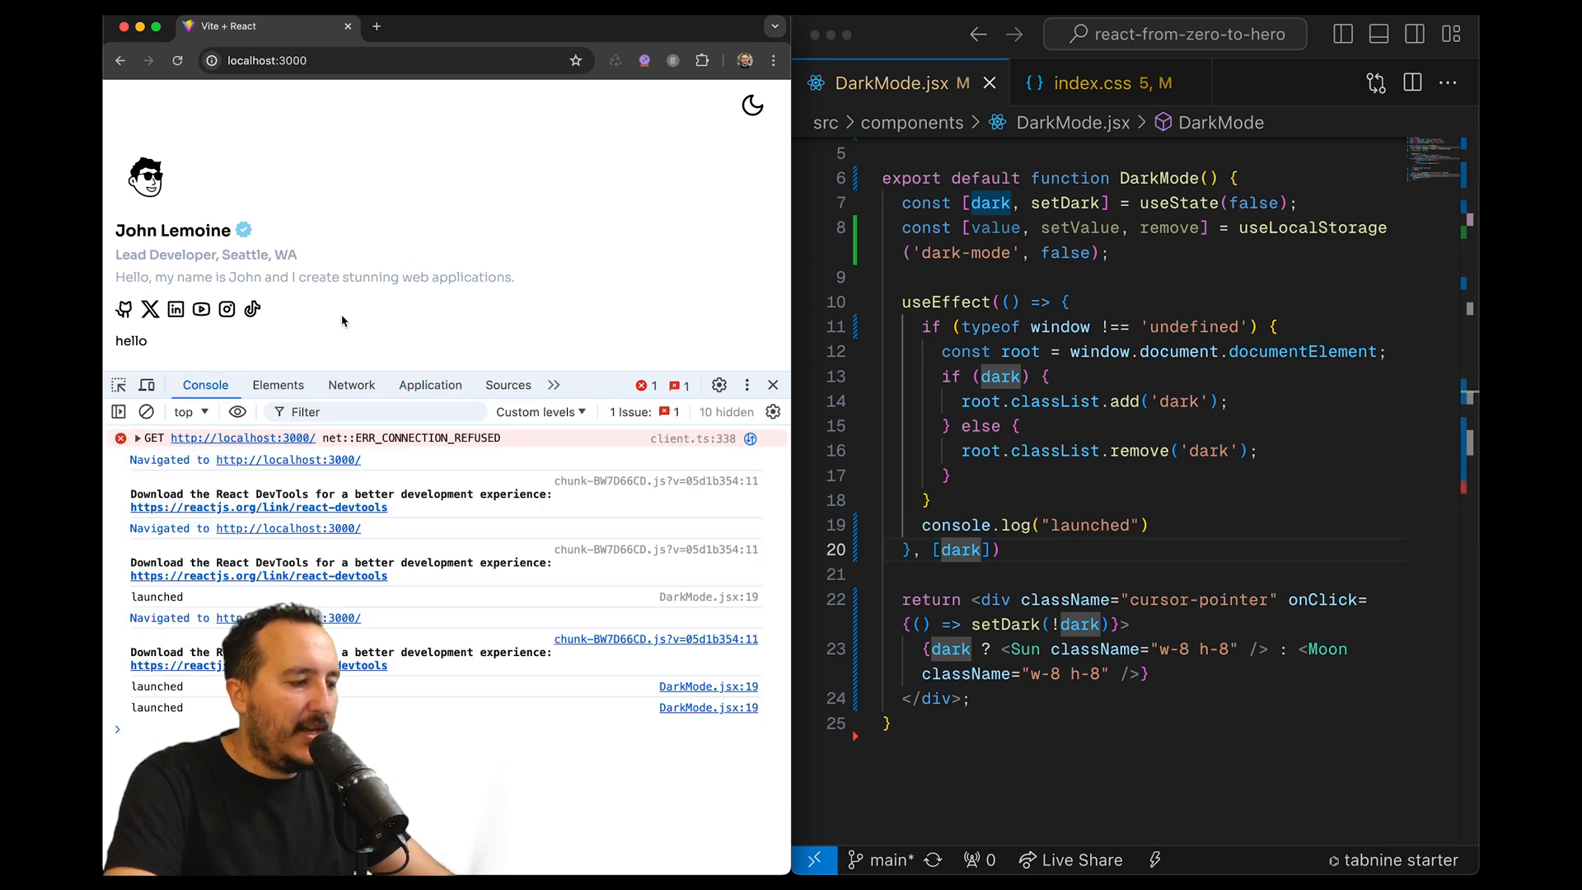
left_click(147, 412)
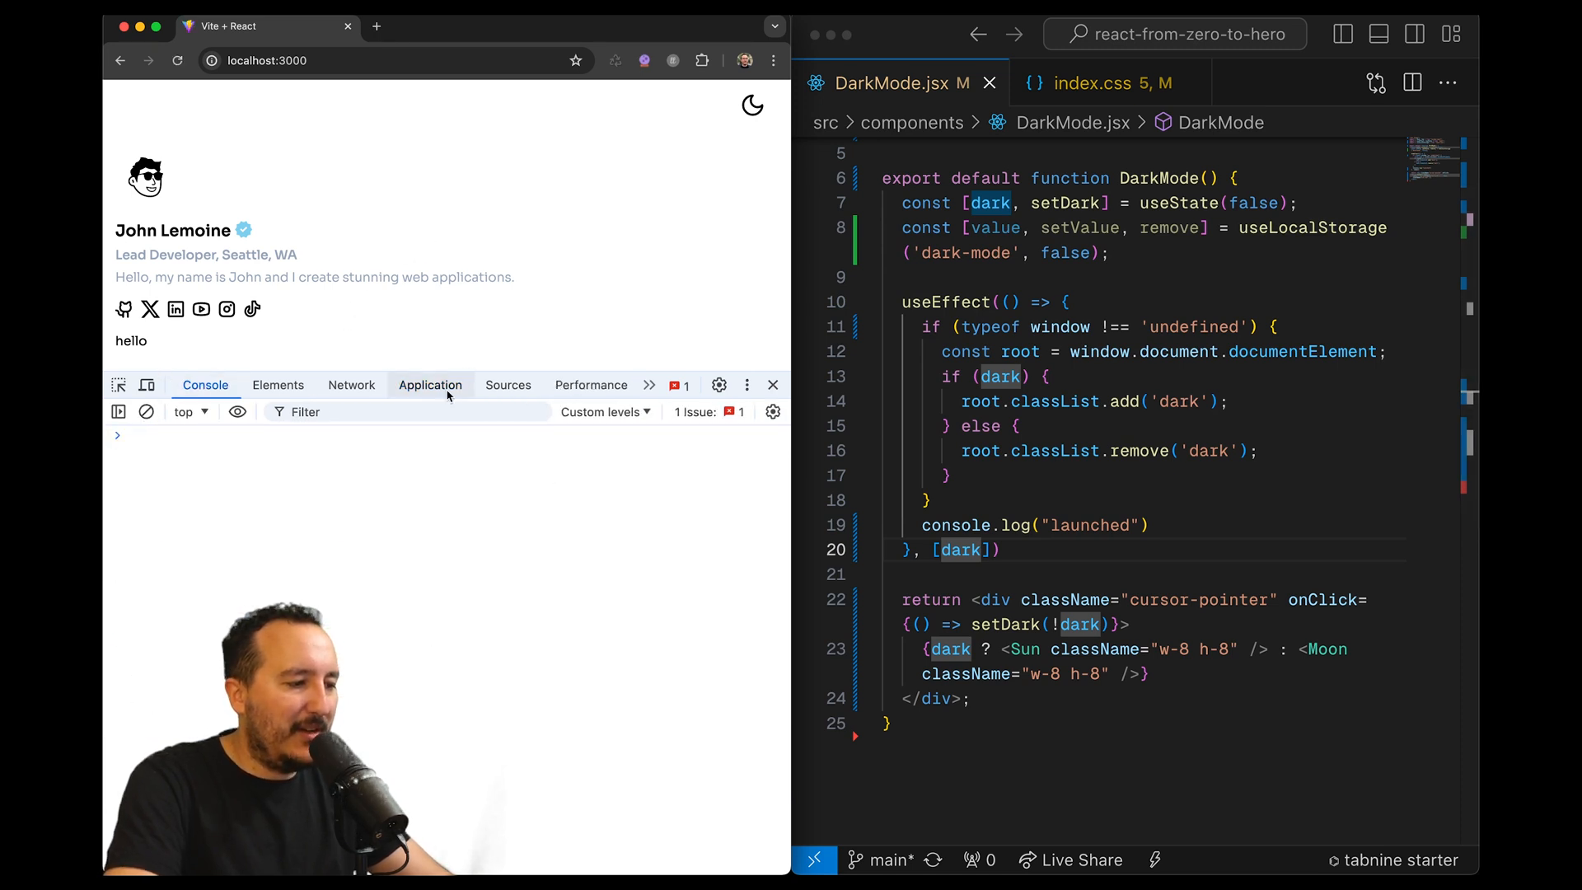
Inspect dark-mode in Local storage, switch the page to dark theme, and select the log call
left_click(430, 385)
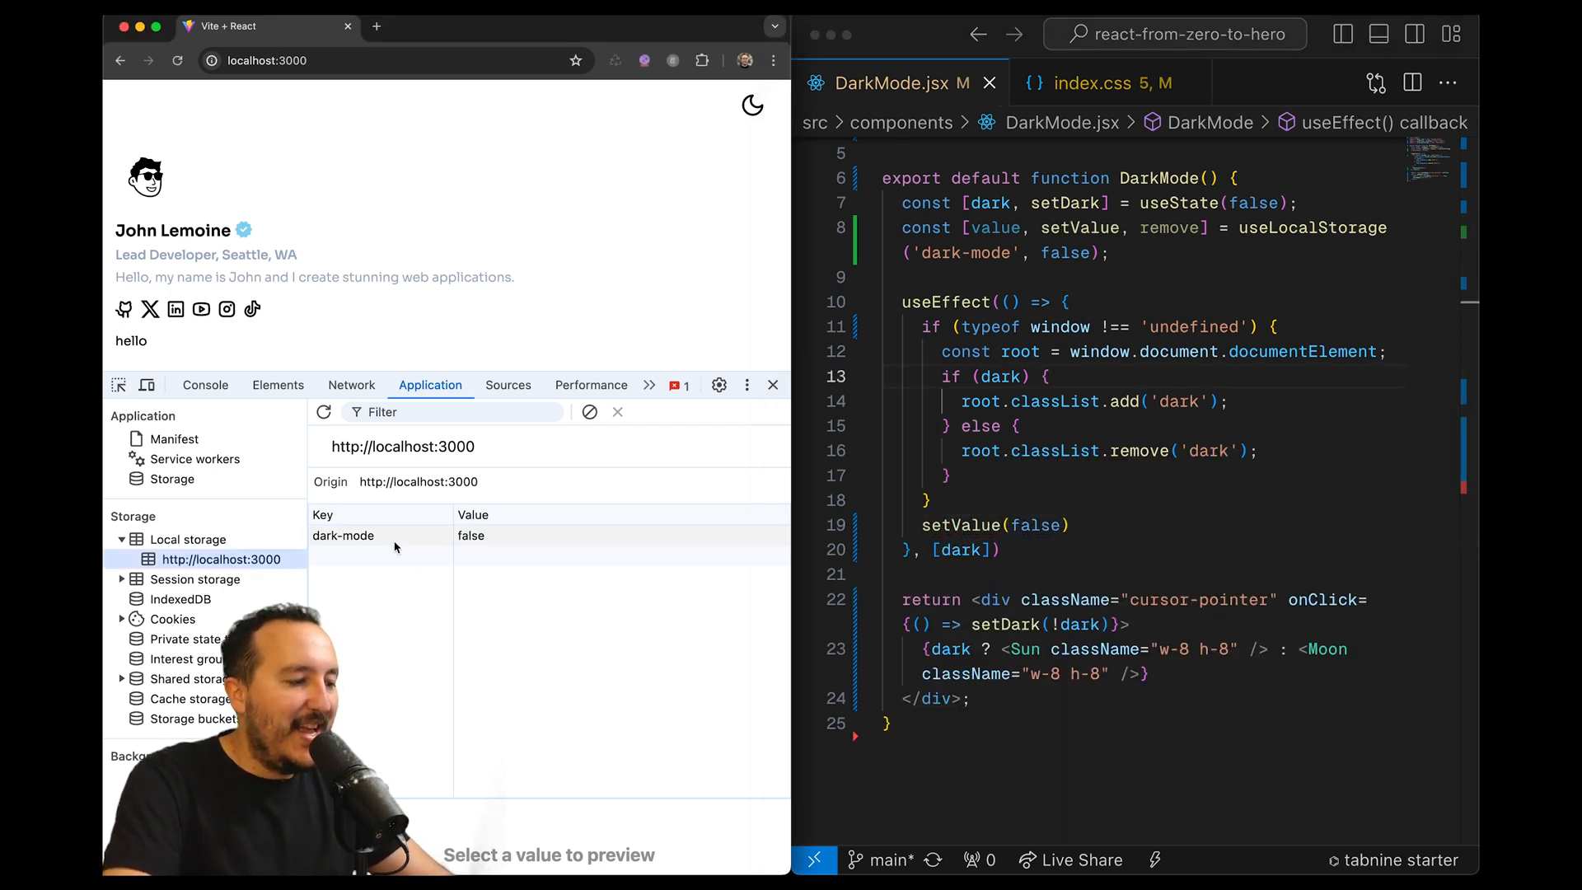
left_click(357, 600)
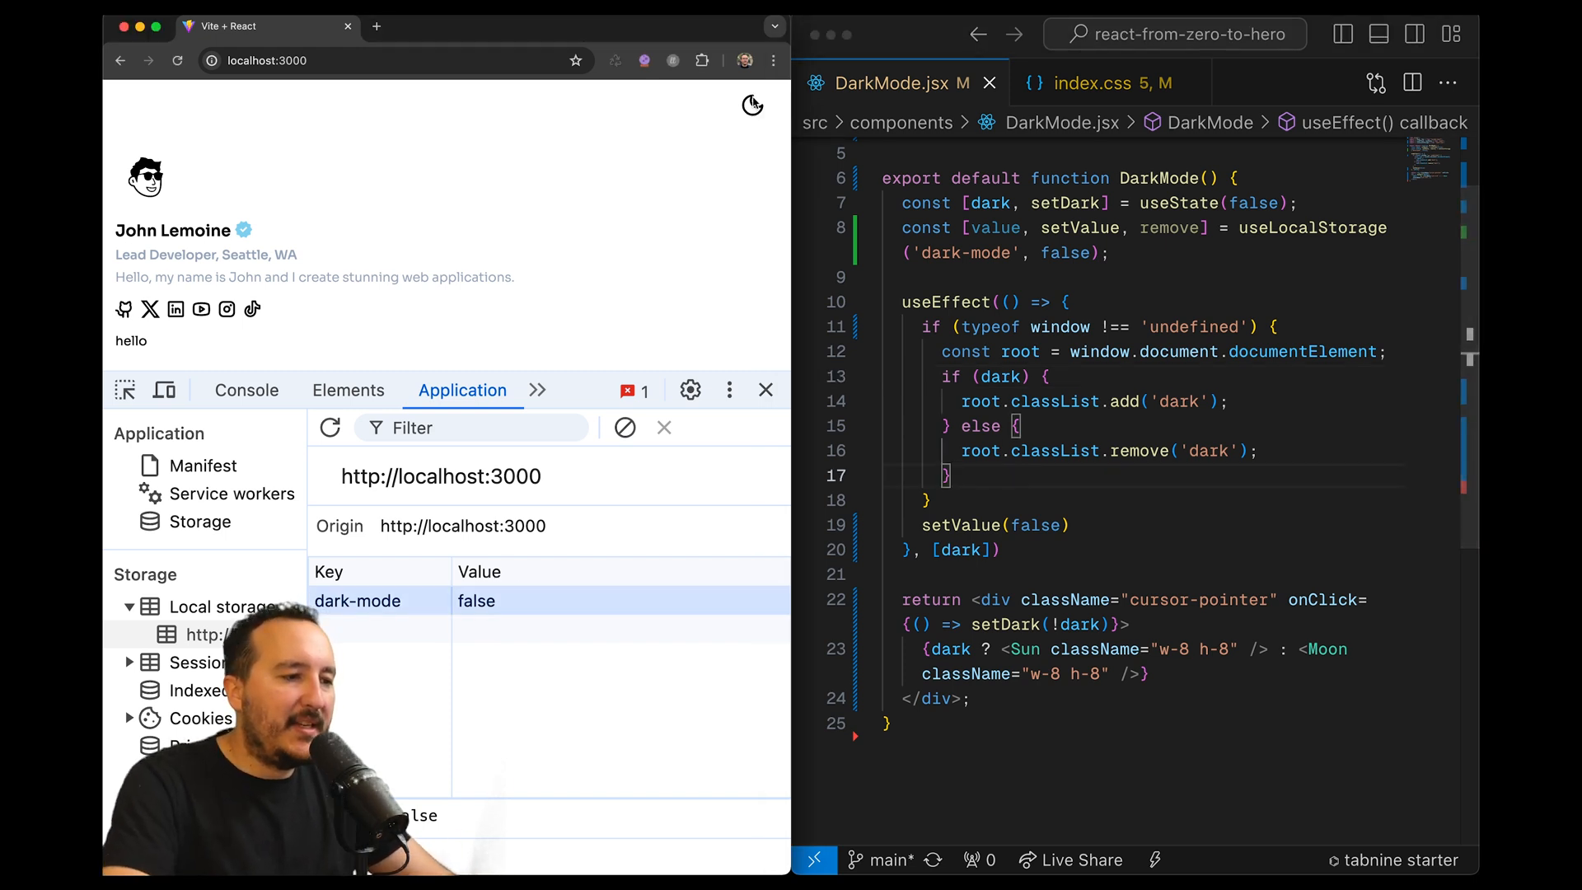
left_click(751, 103)
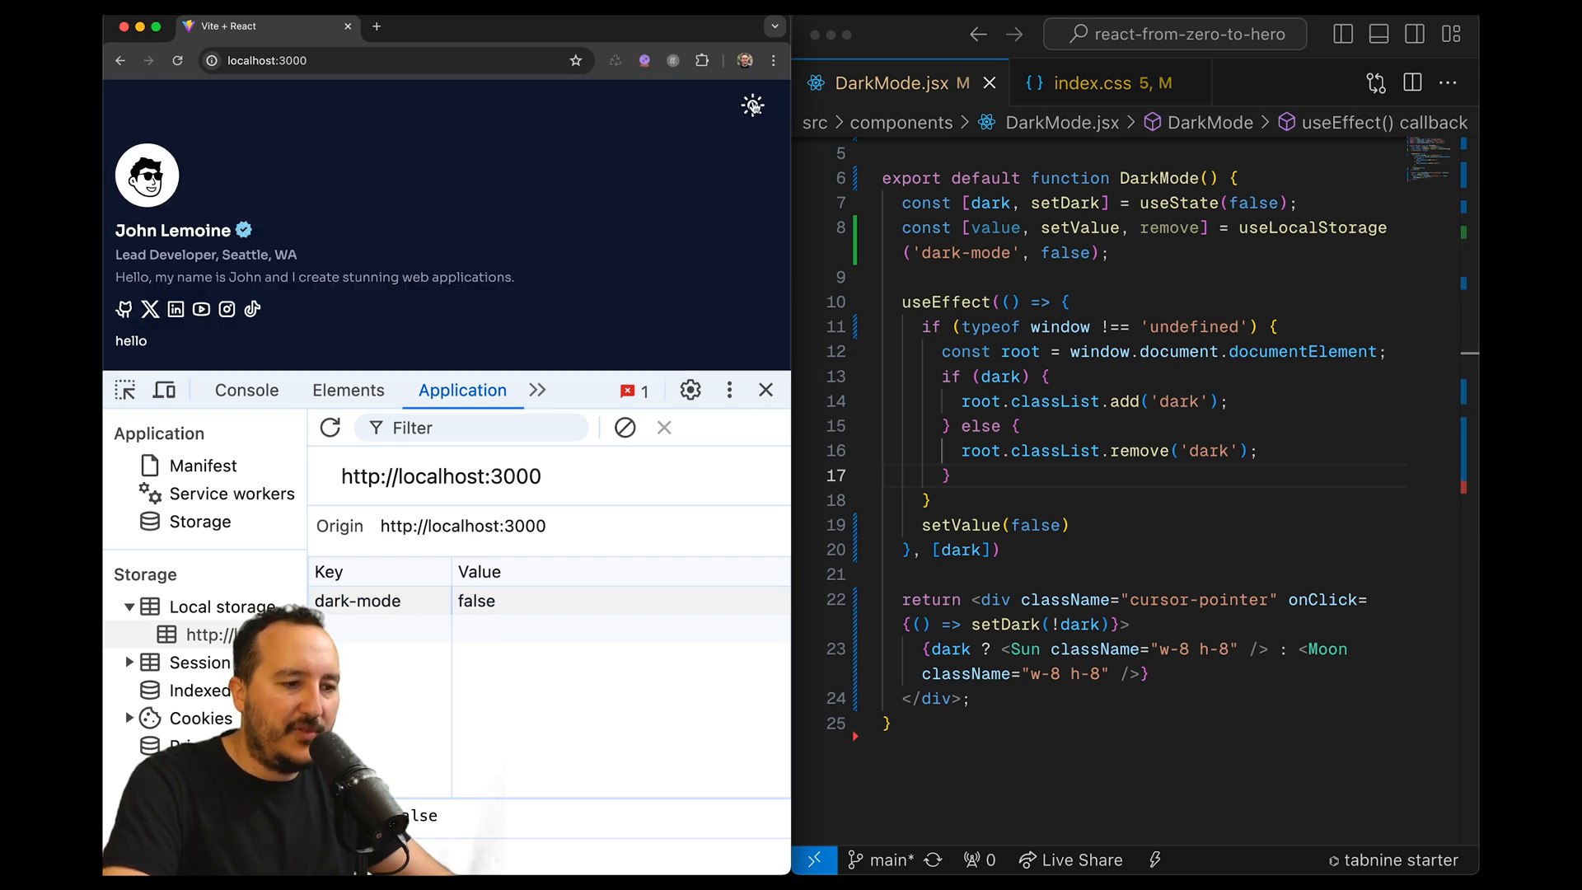
double_click(991, 203)
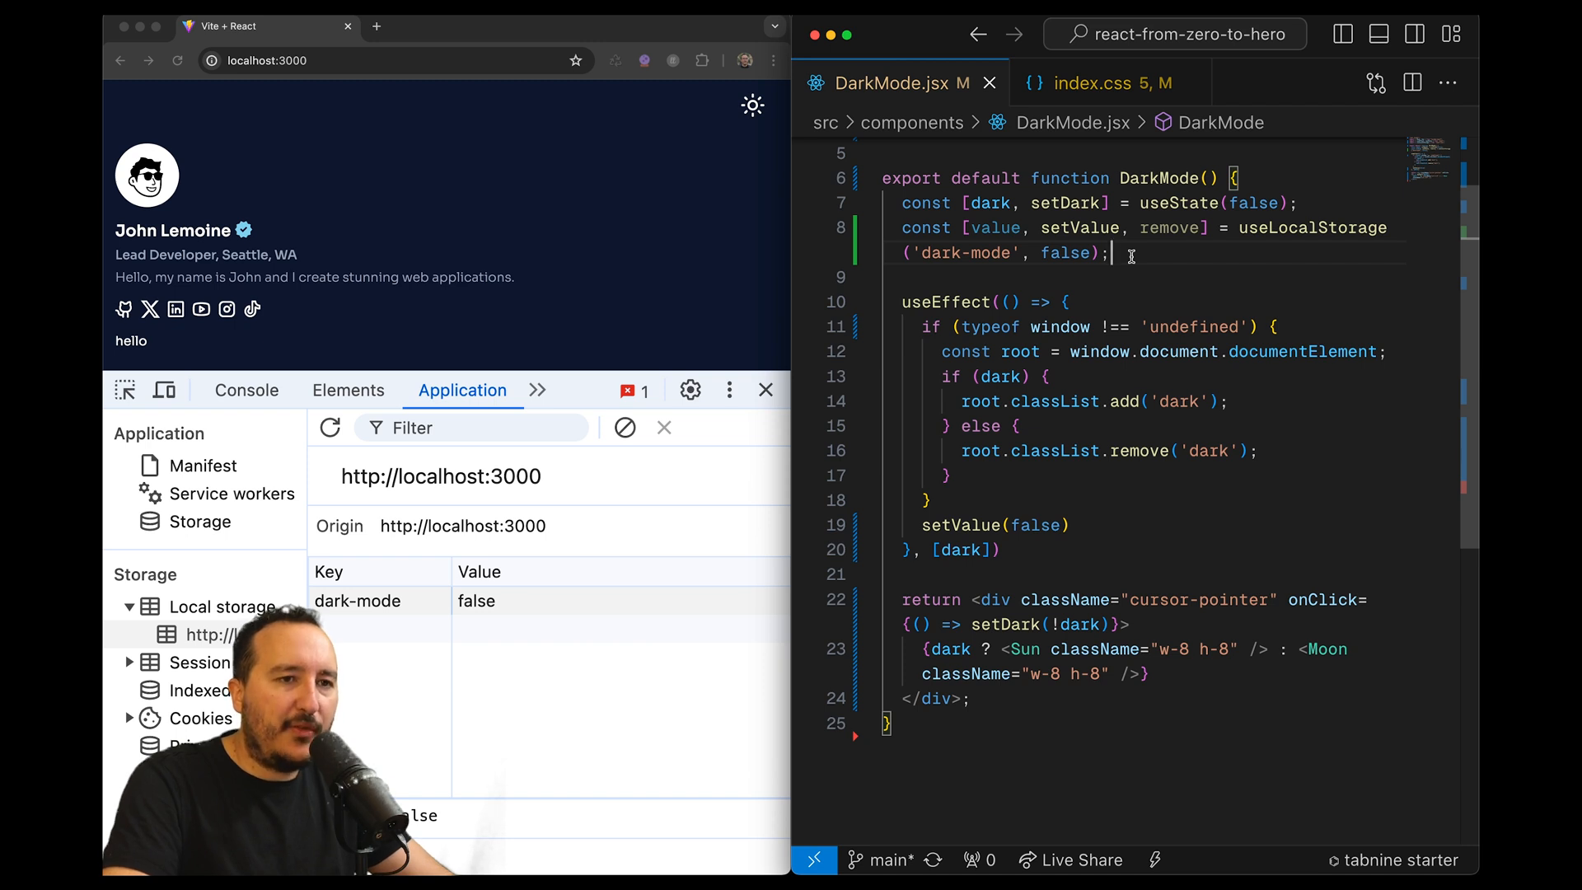
Change setValue(false) to setValue(dark) and toggle the theme repeatedly to watch dark-mode flip
double_click(1035, 525)
type("dark")
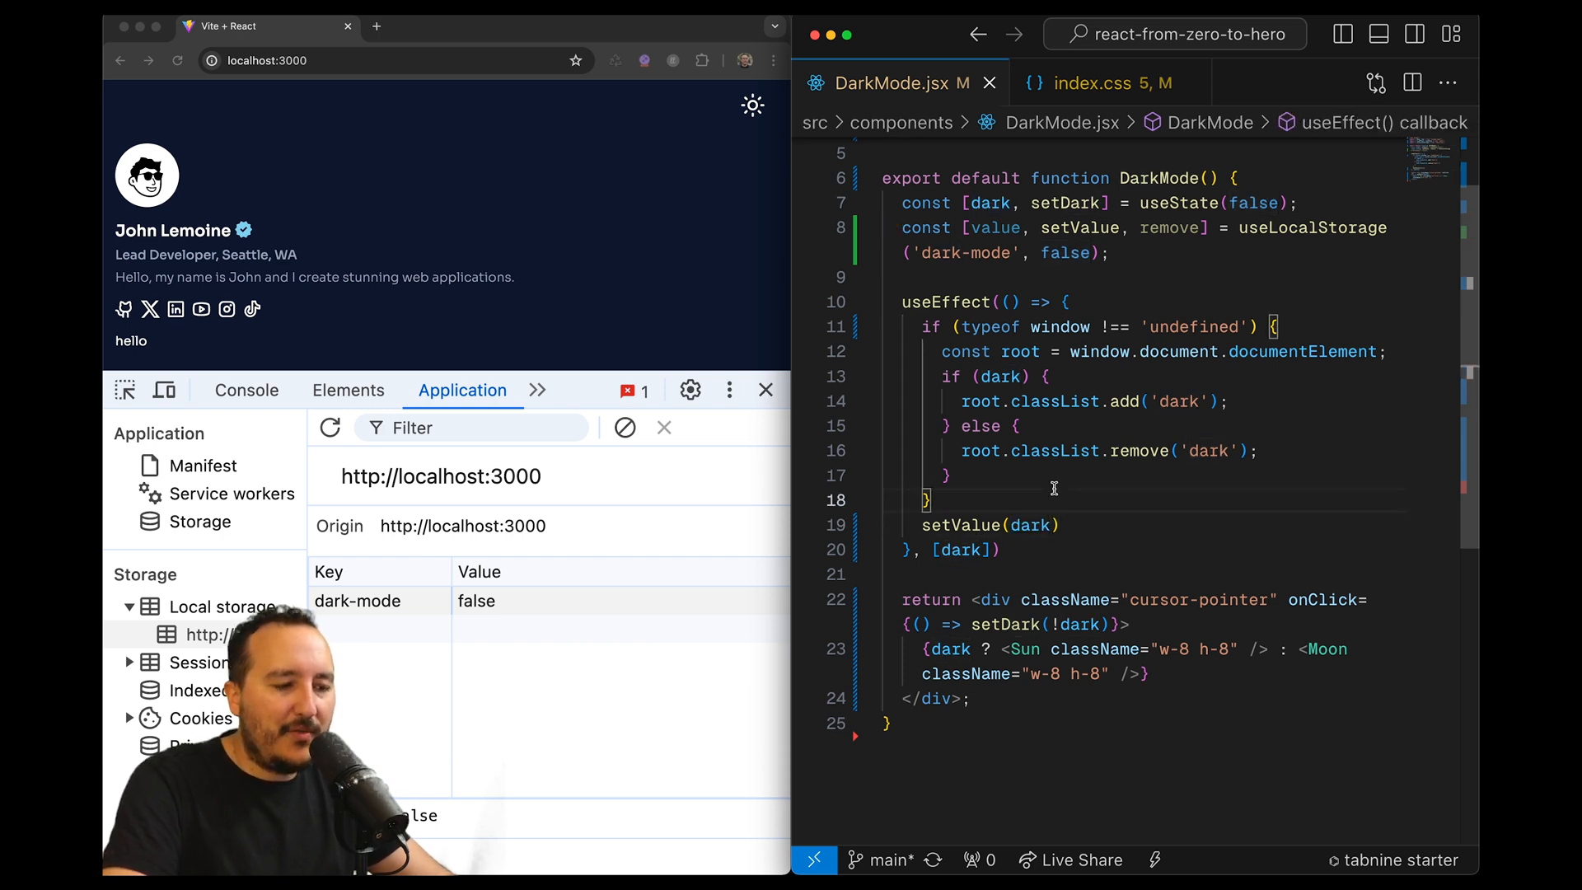
left_click(751, 105)
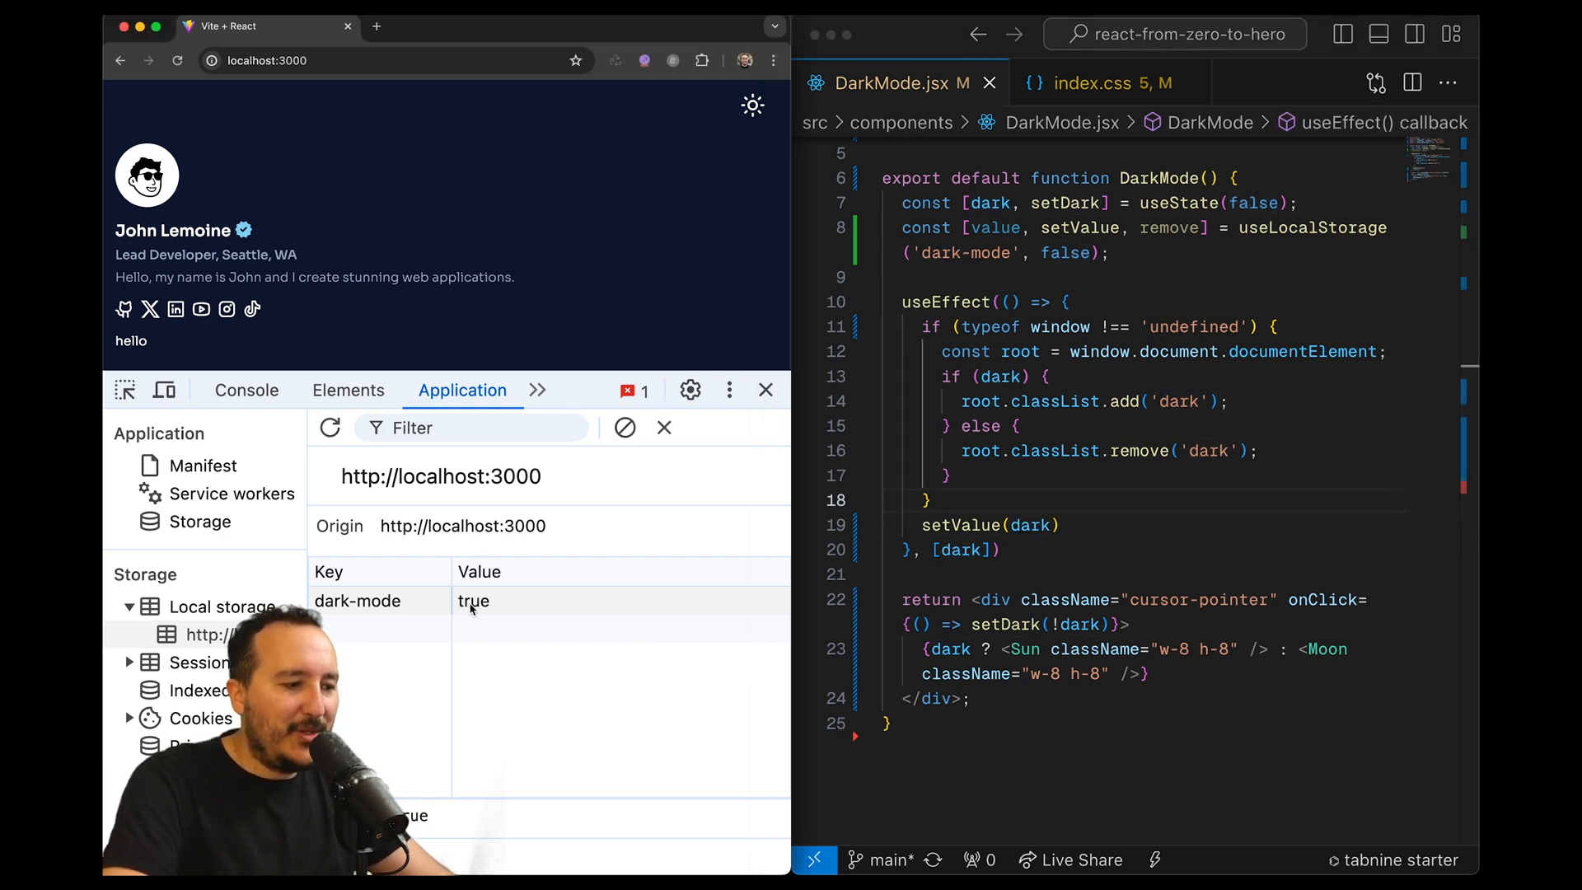
left_click(751, 104)
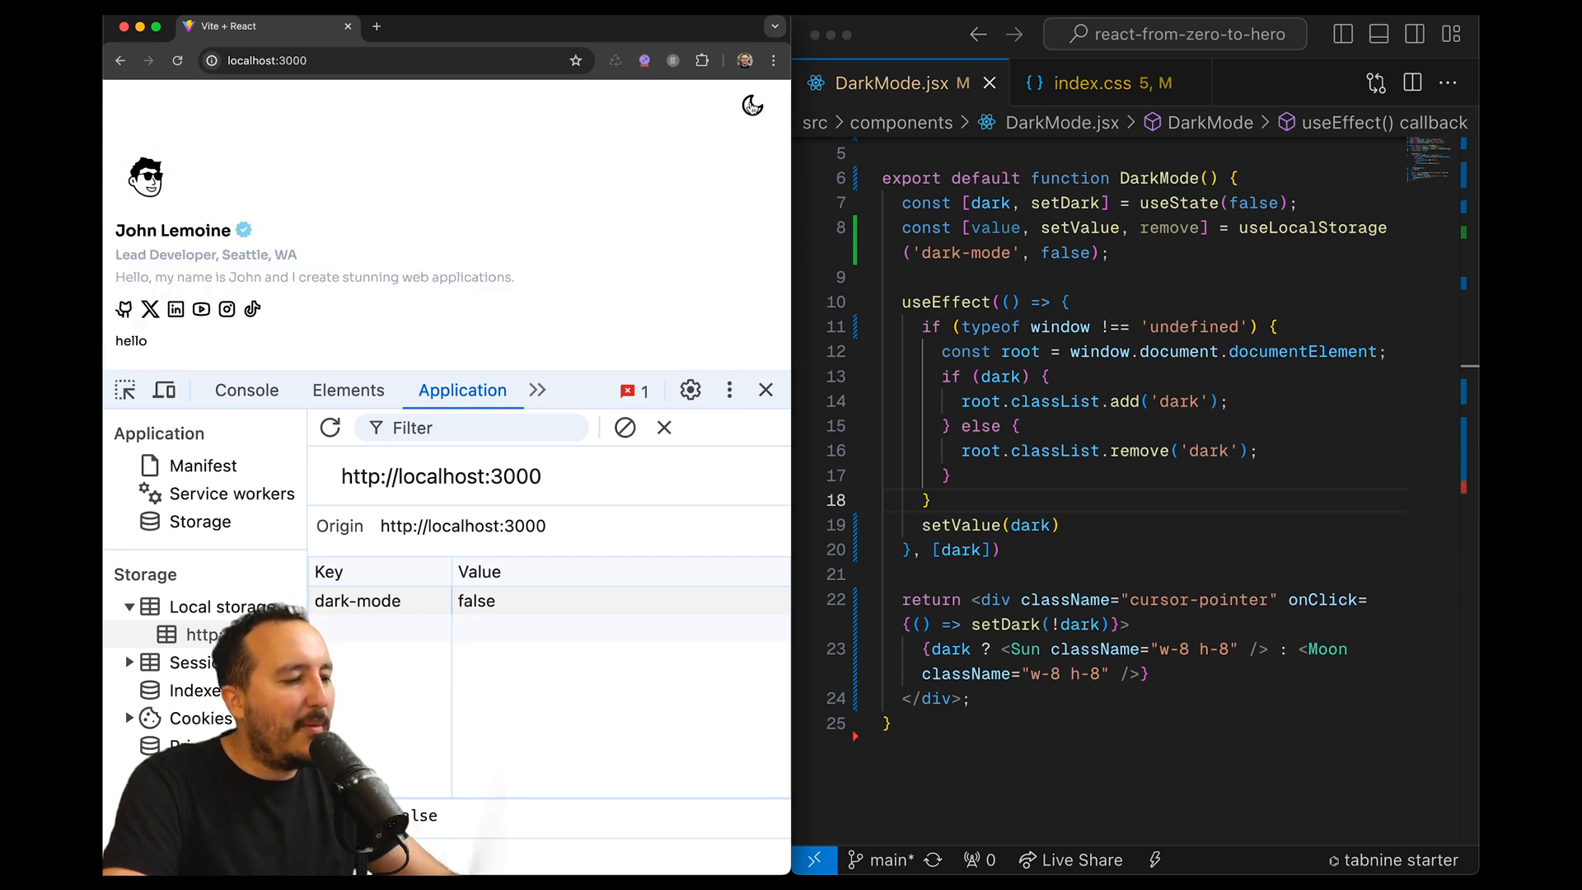
left_click(751, 104)
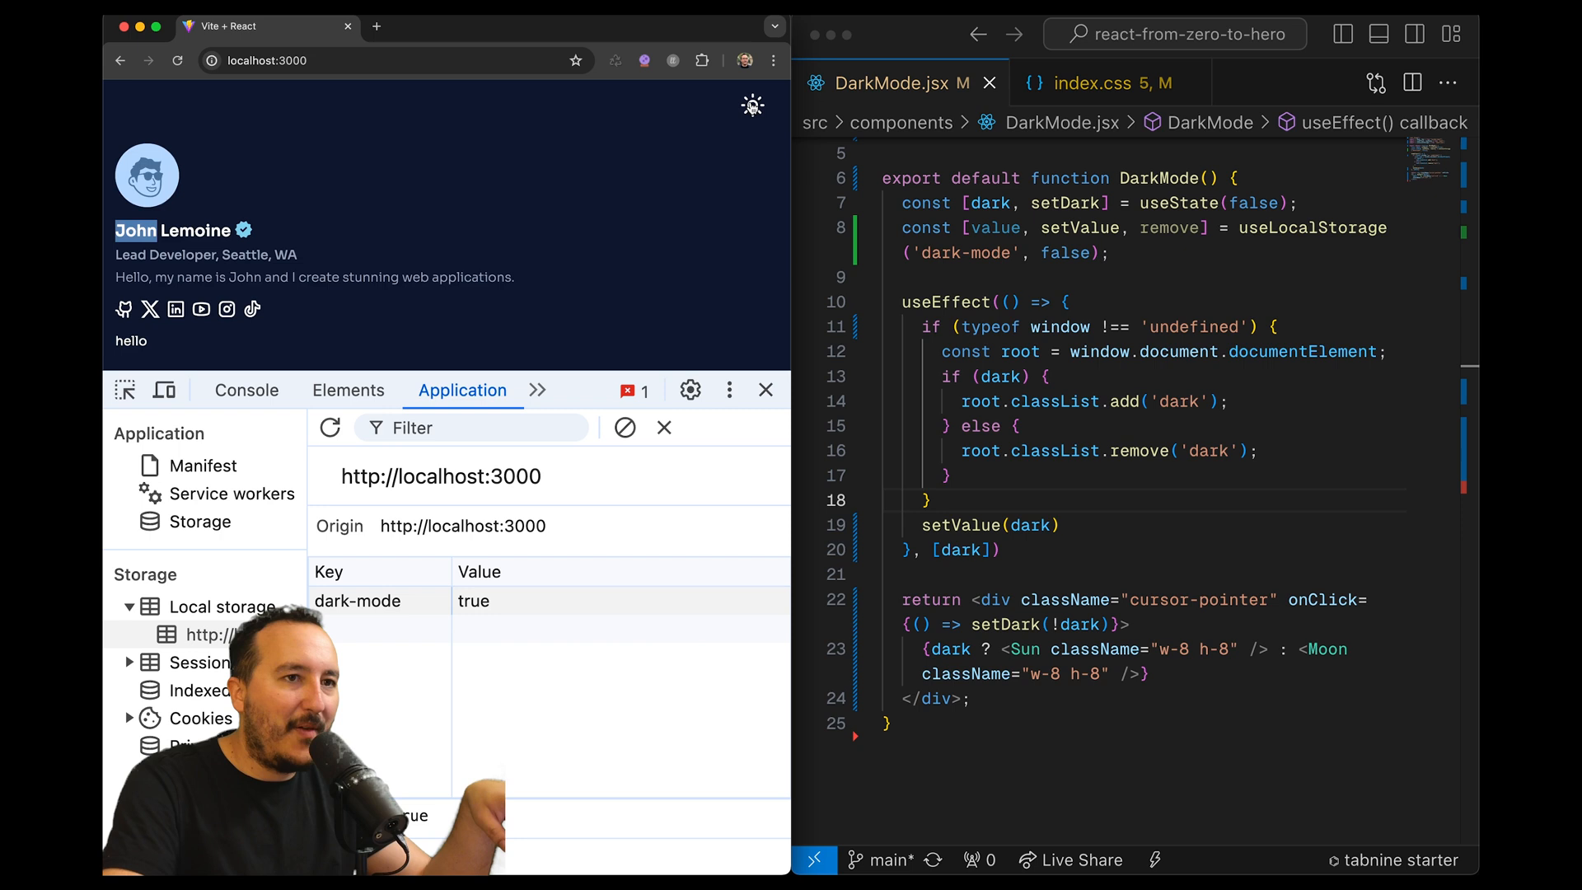
left_click(752, 105)
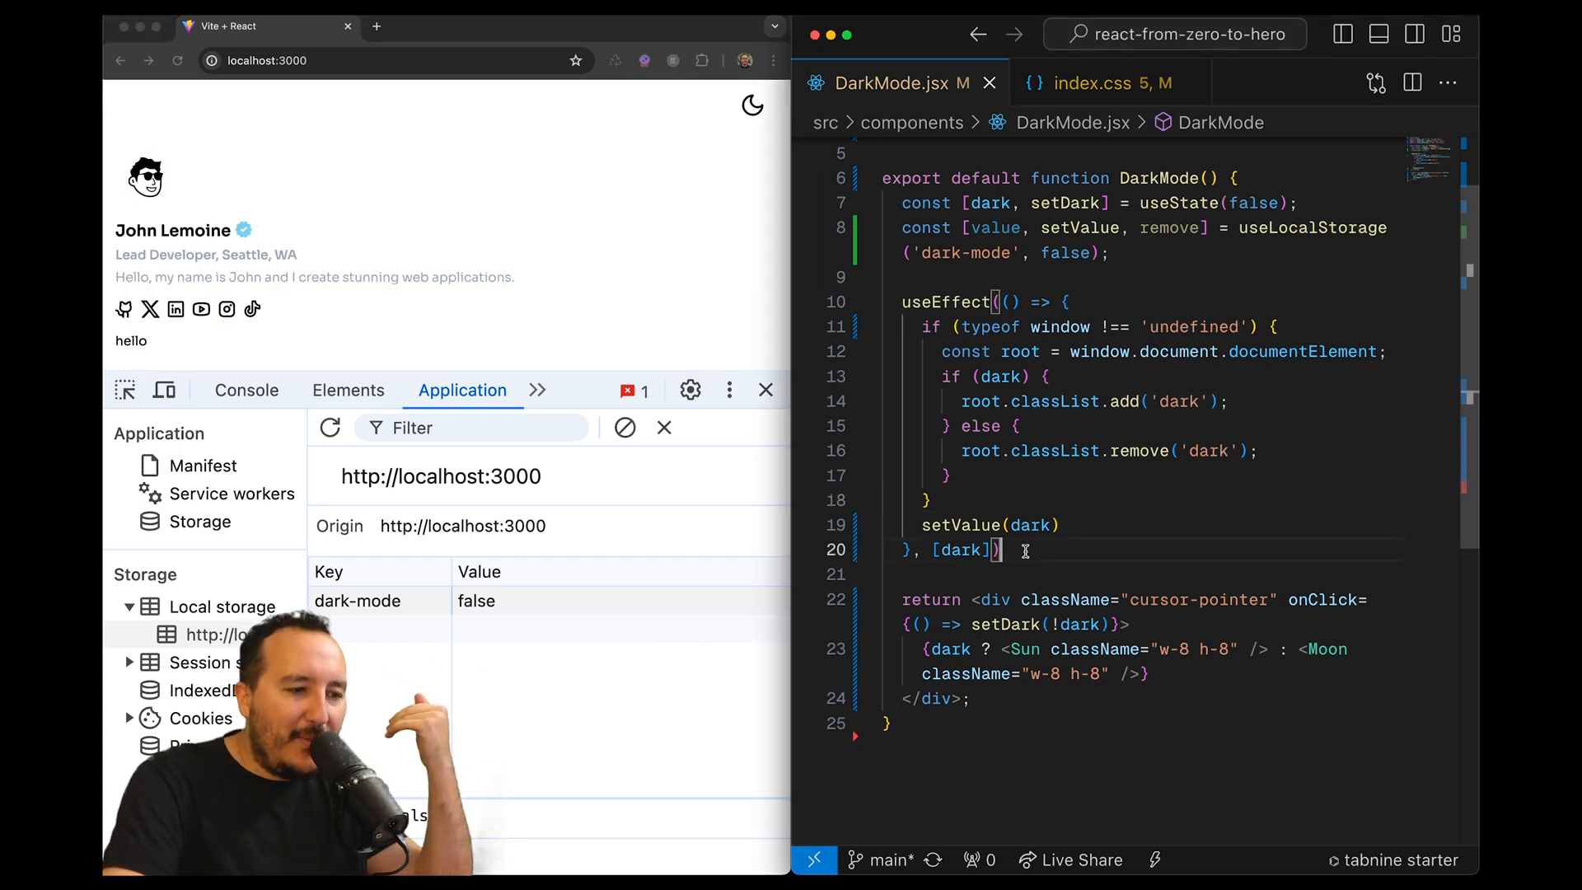
left_click(751, 104)
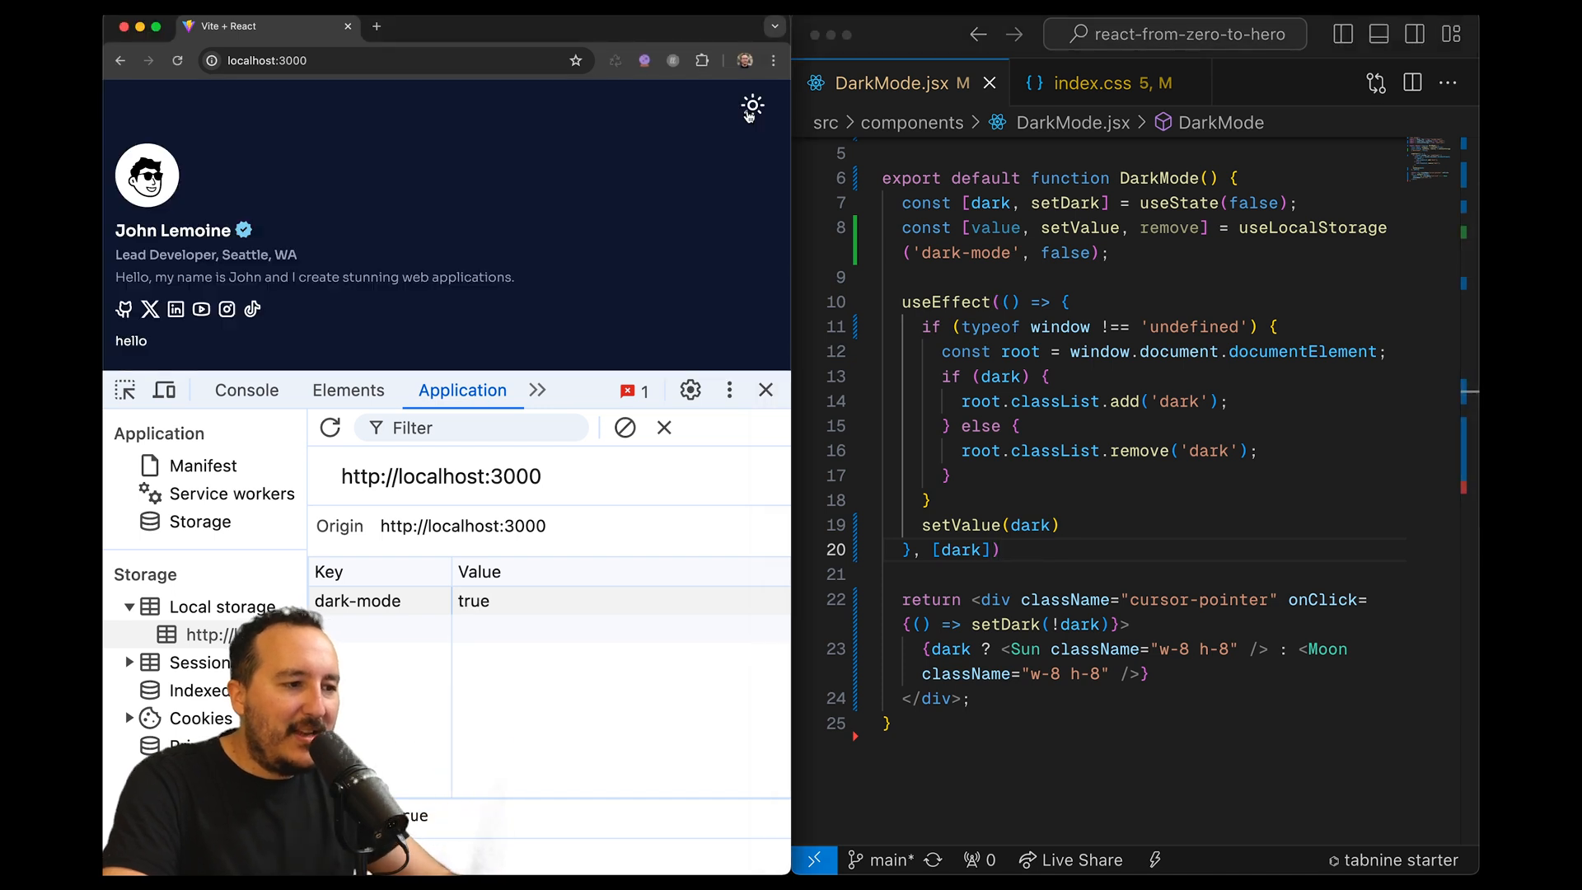
mouse_move(700, 222)
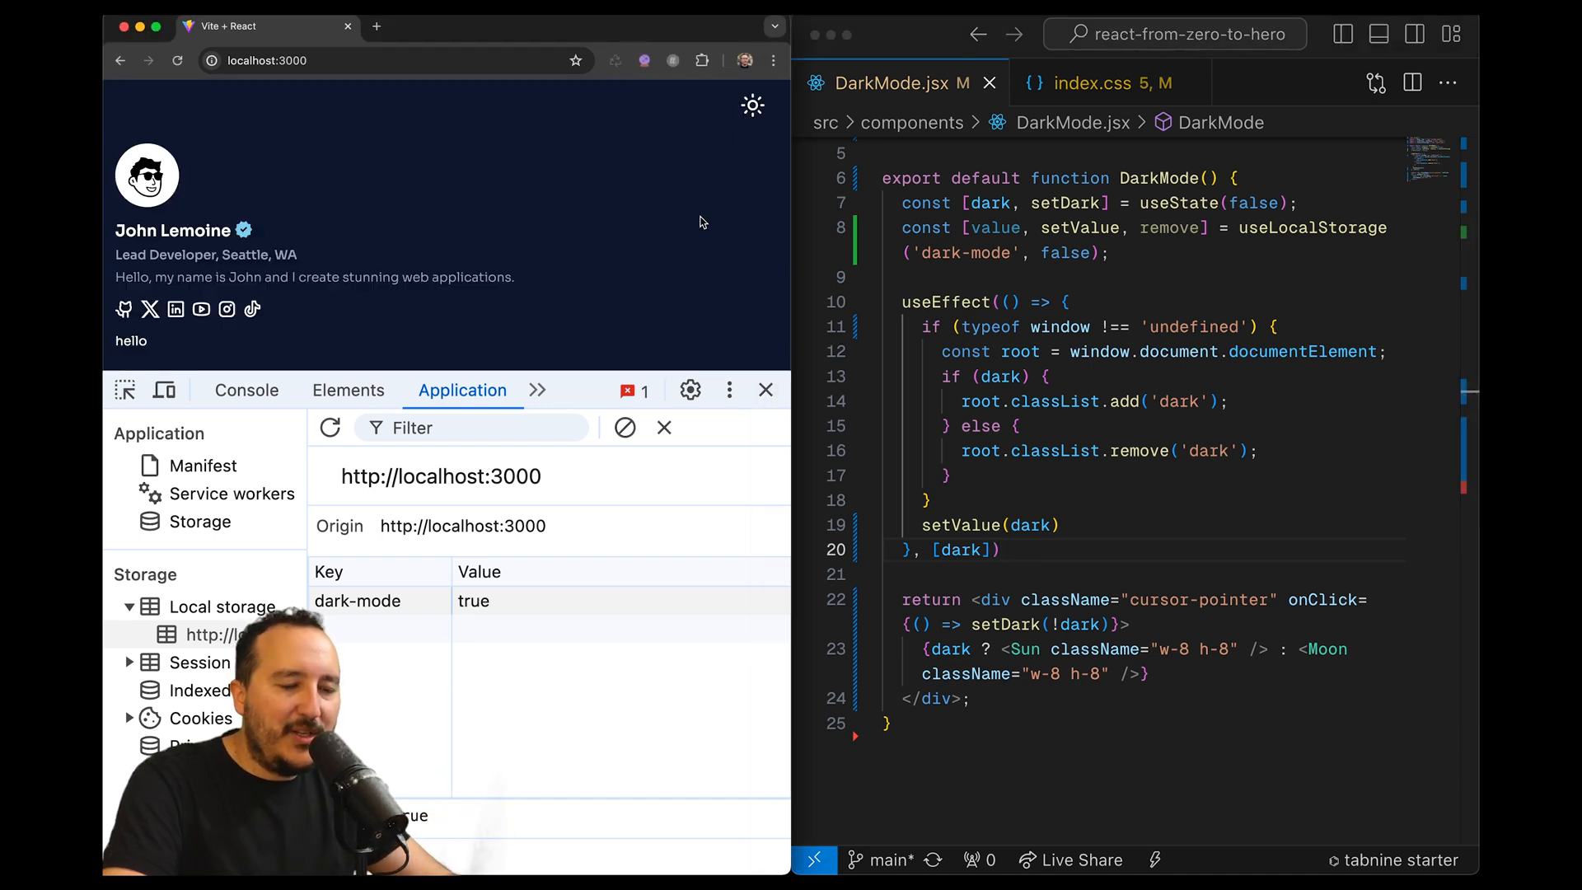
left_click(753, 105)
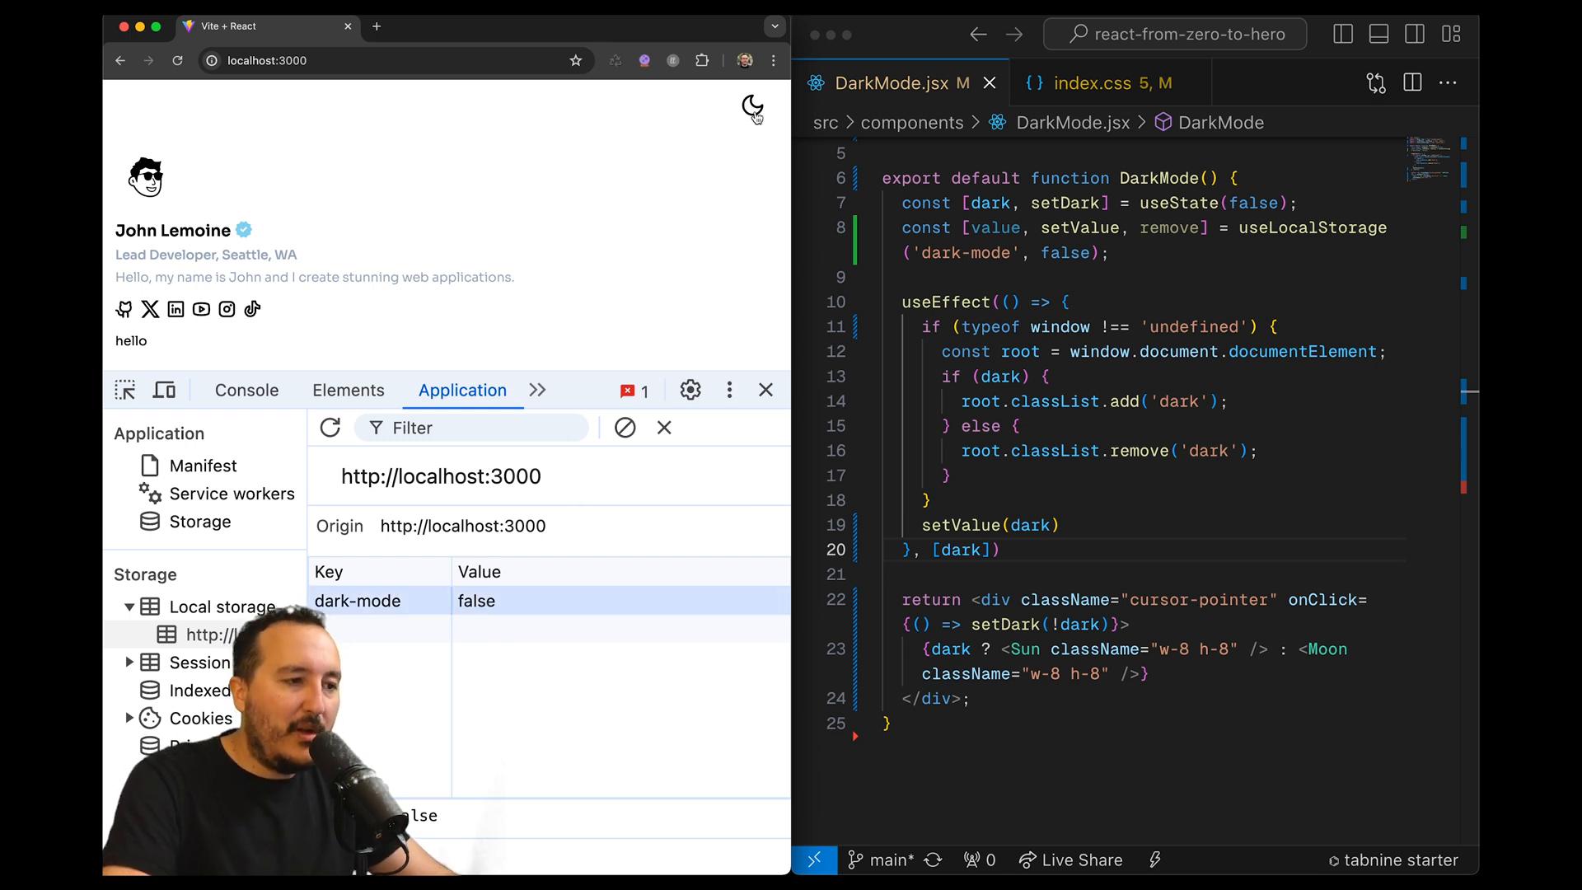
left_click(752, 108)
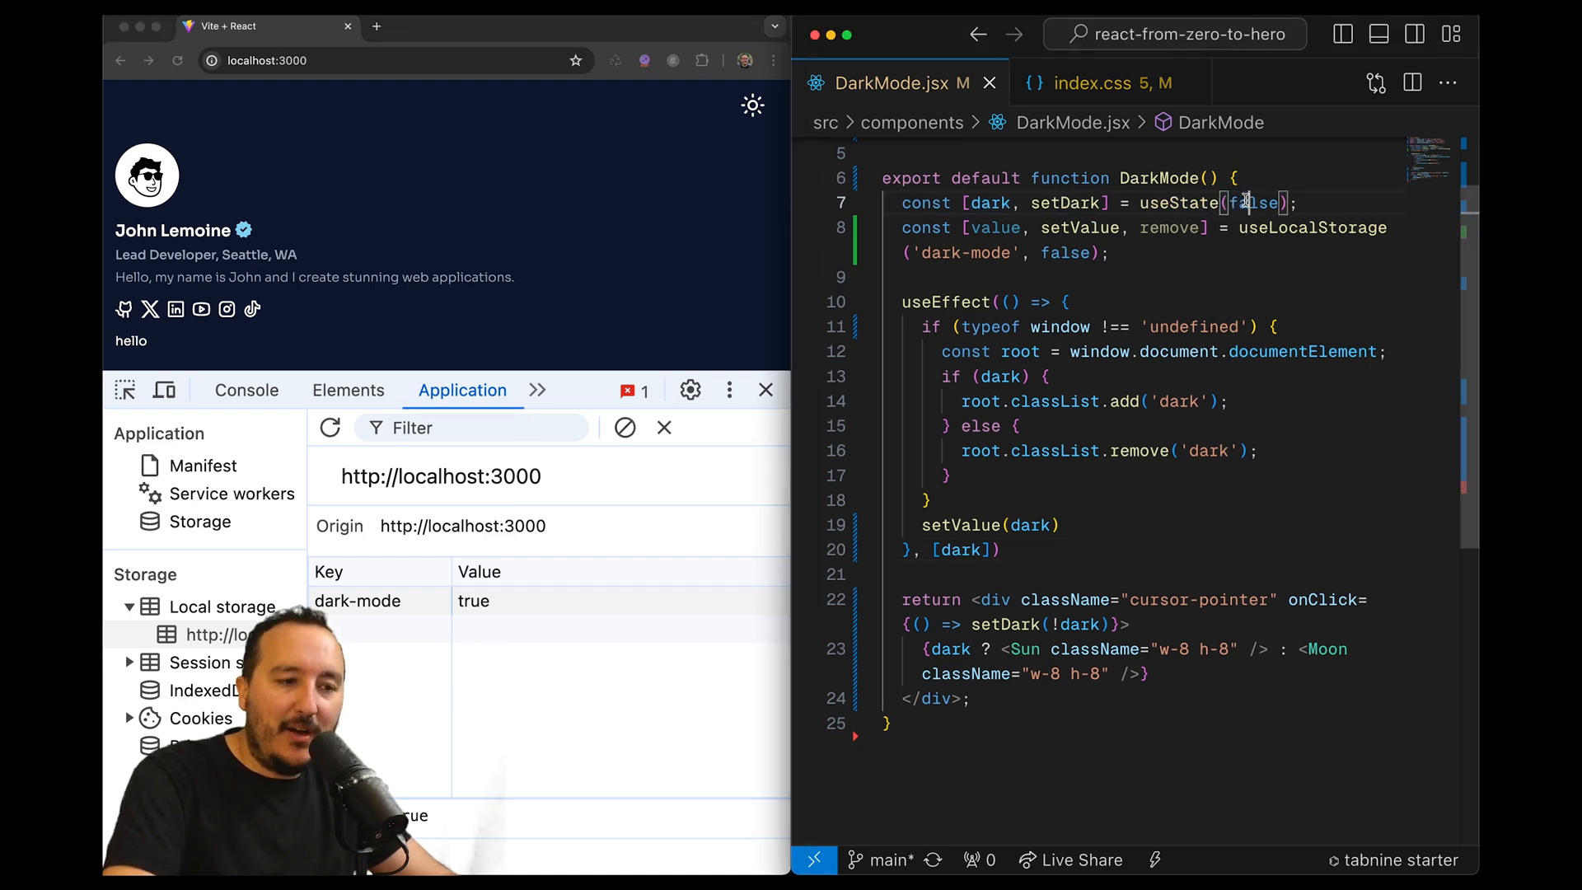
Add a useEffect watching [value] that calls setDark(value) when value is truthy
double_click(1255, 203)
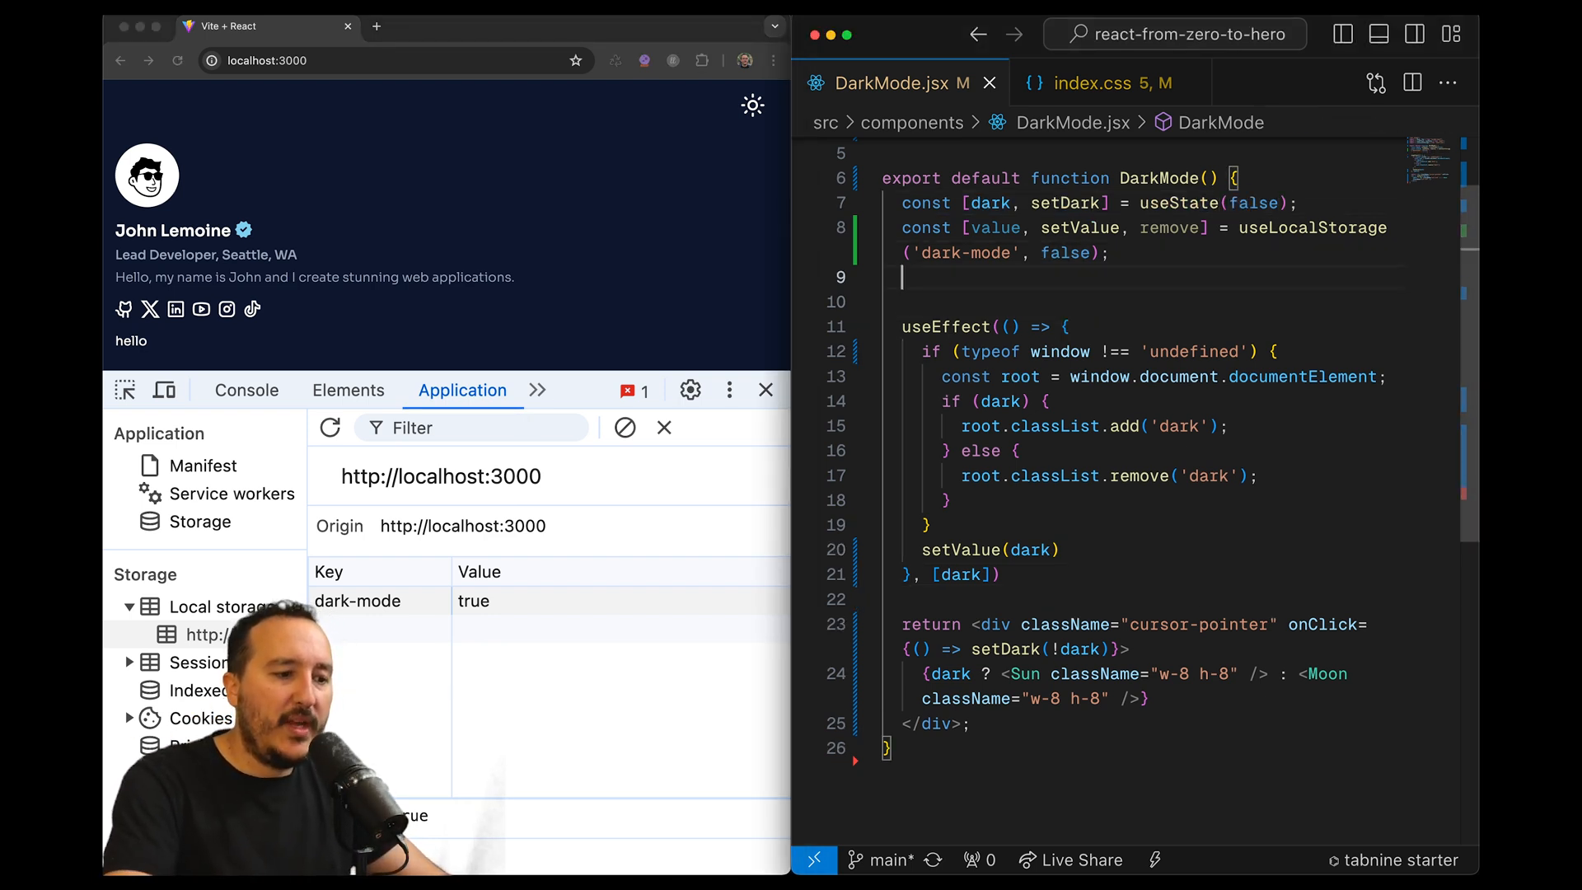
type("useEffect")
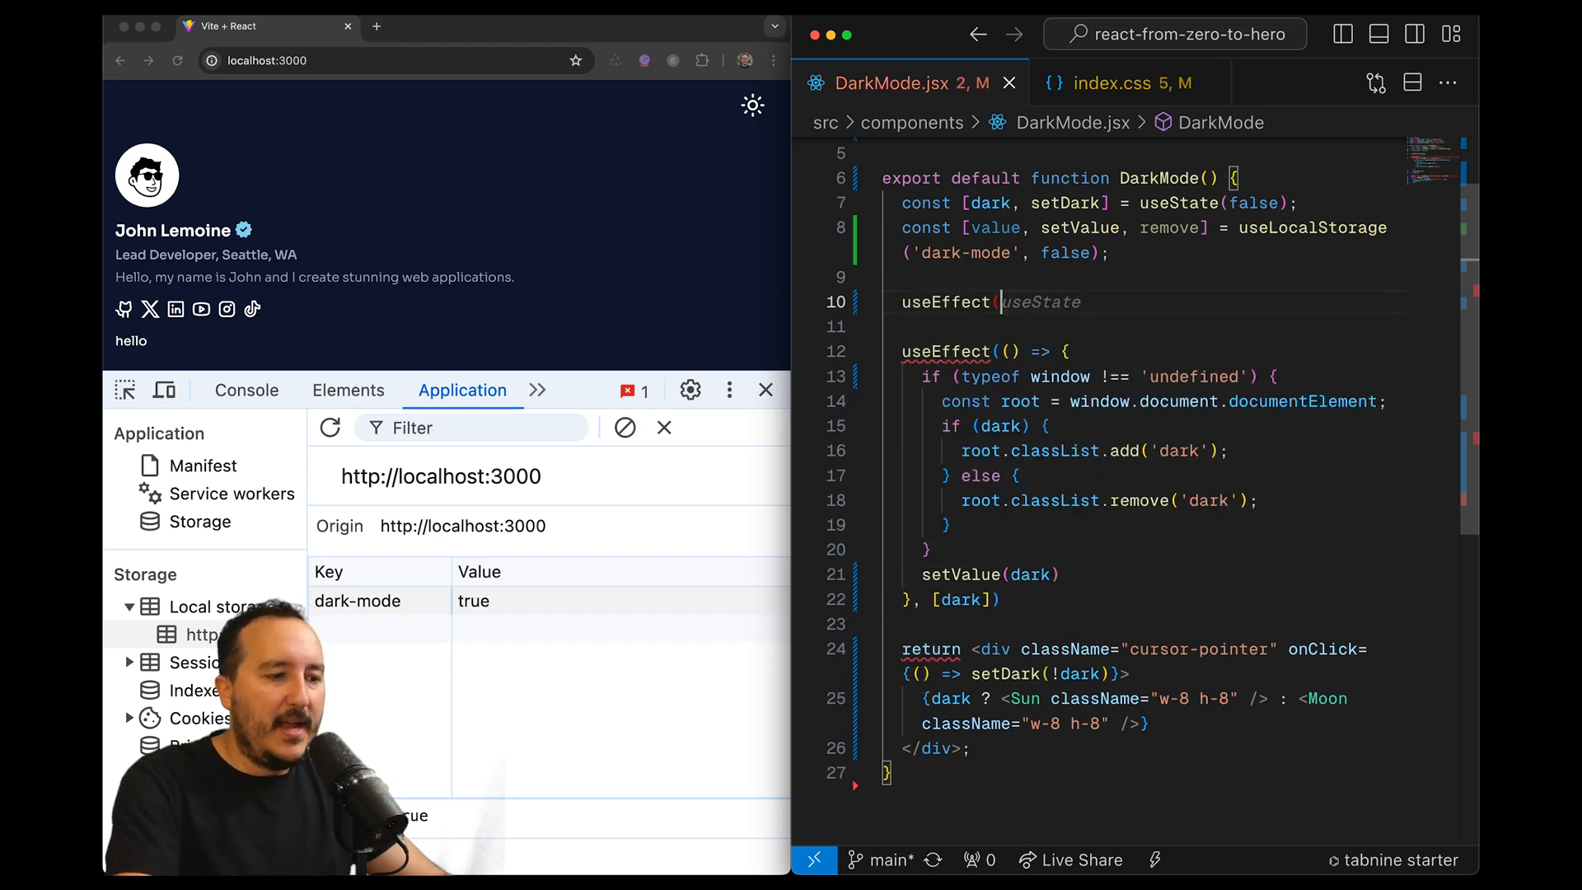
type("() => {")
type("}, []);")
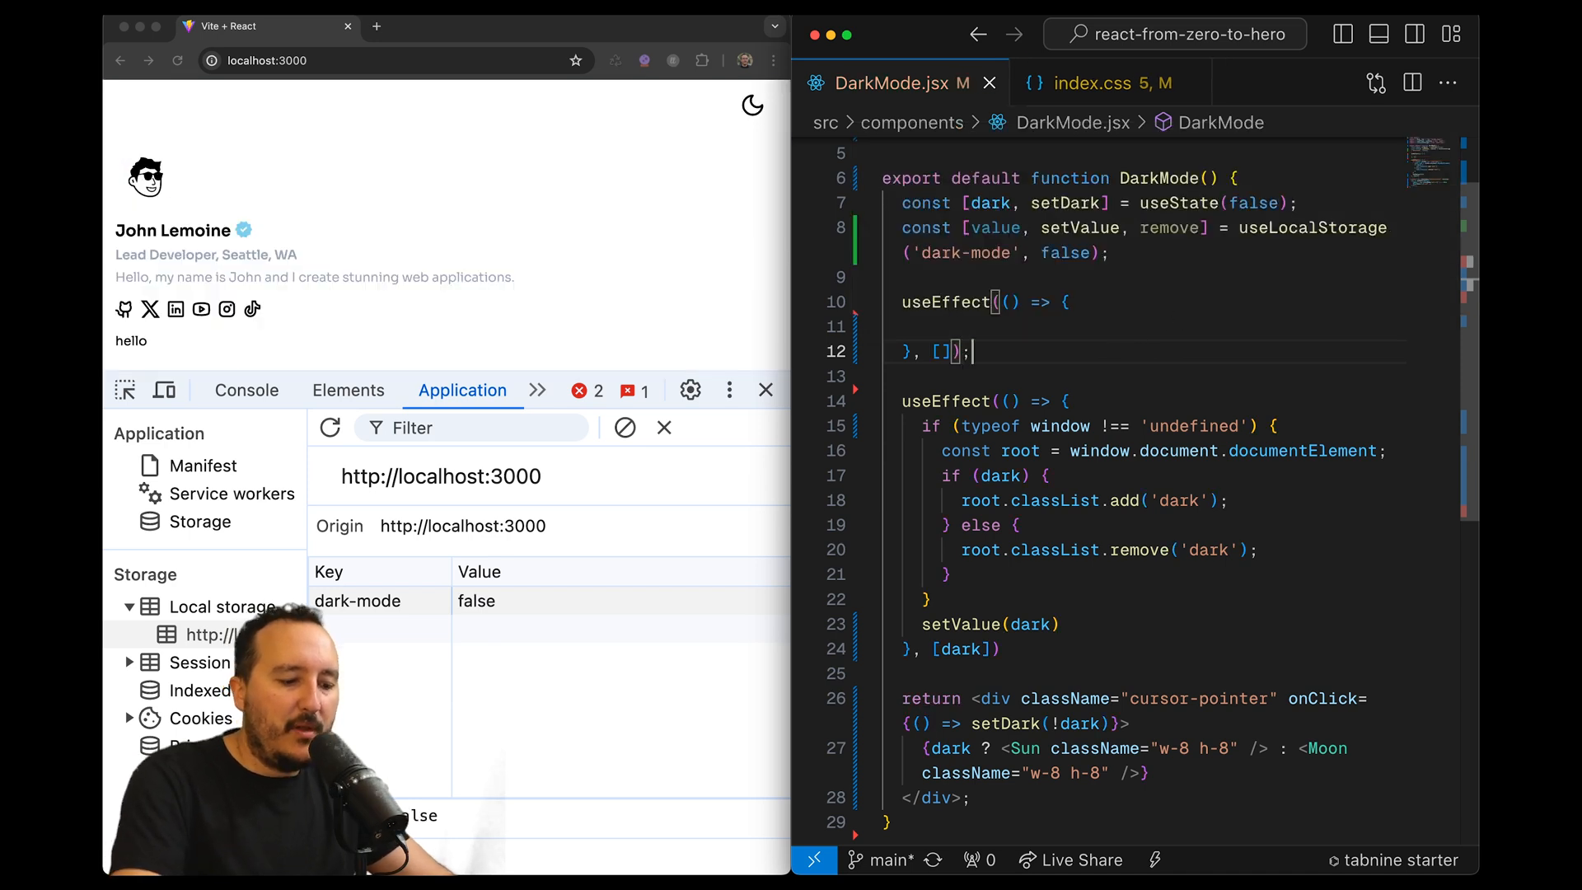
type("//")
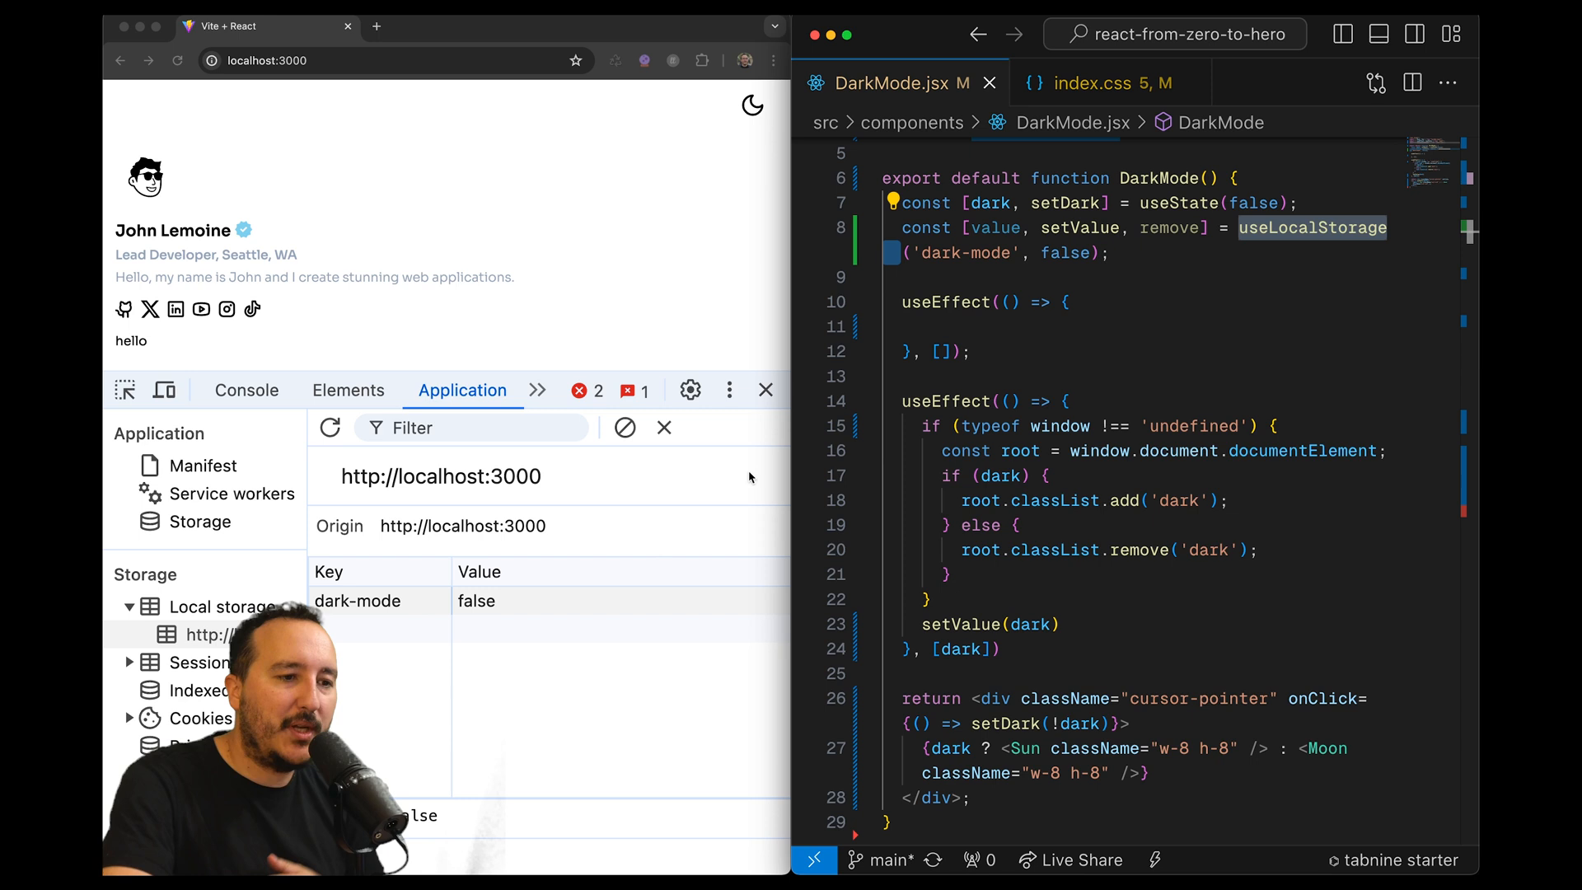
mouse_move(994, 227)
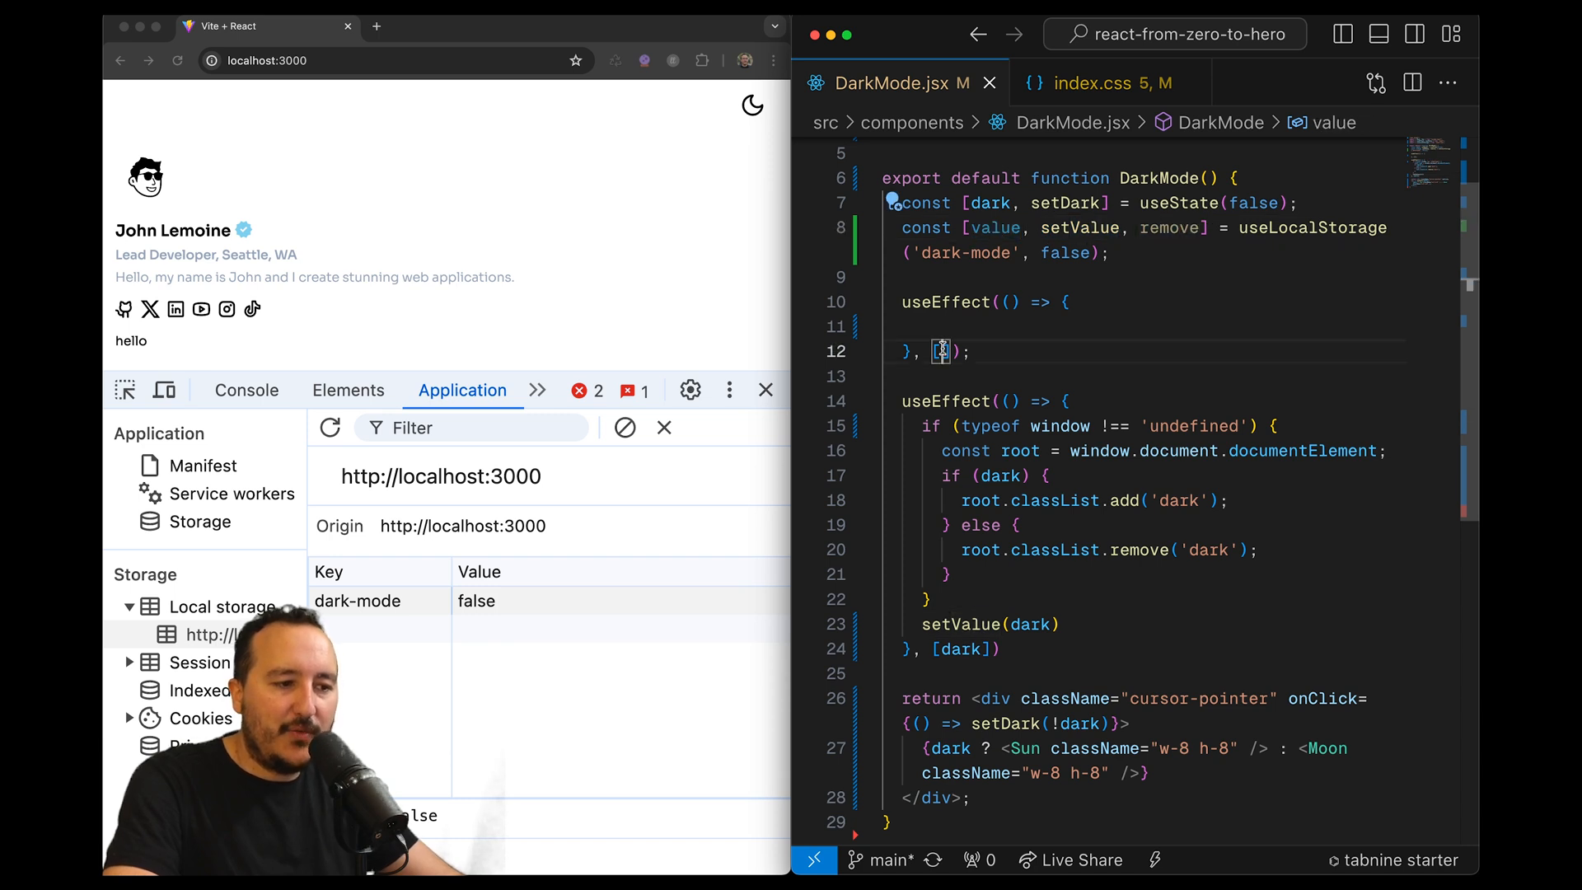
type("value")
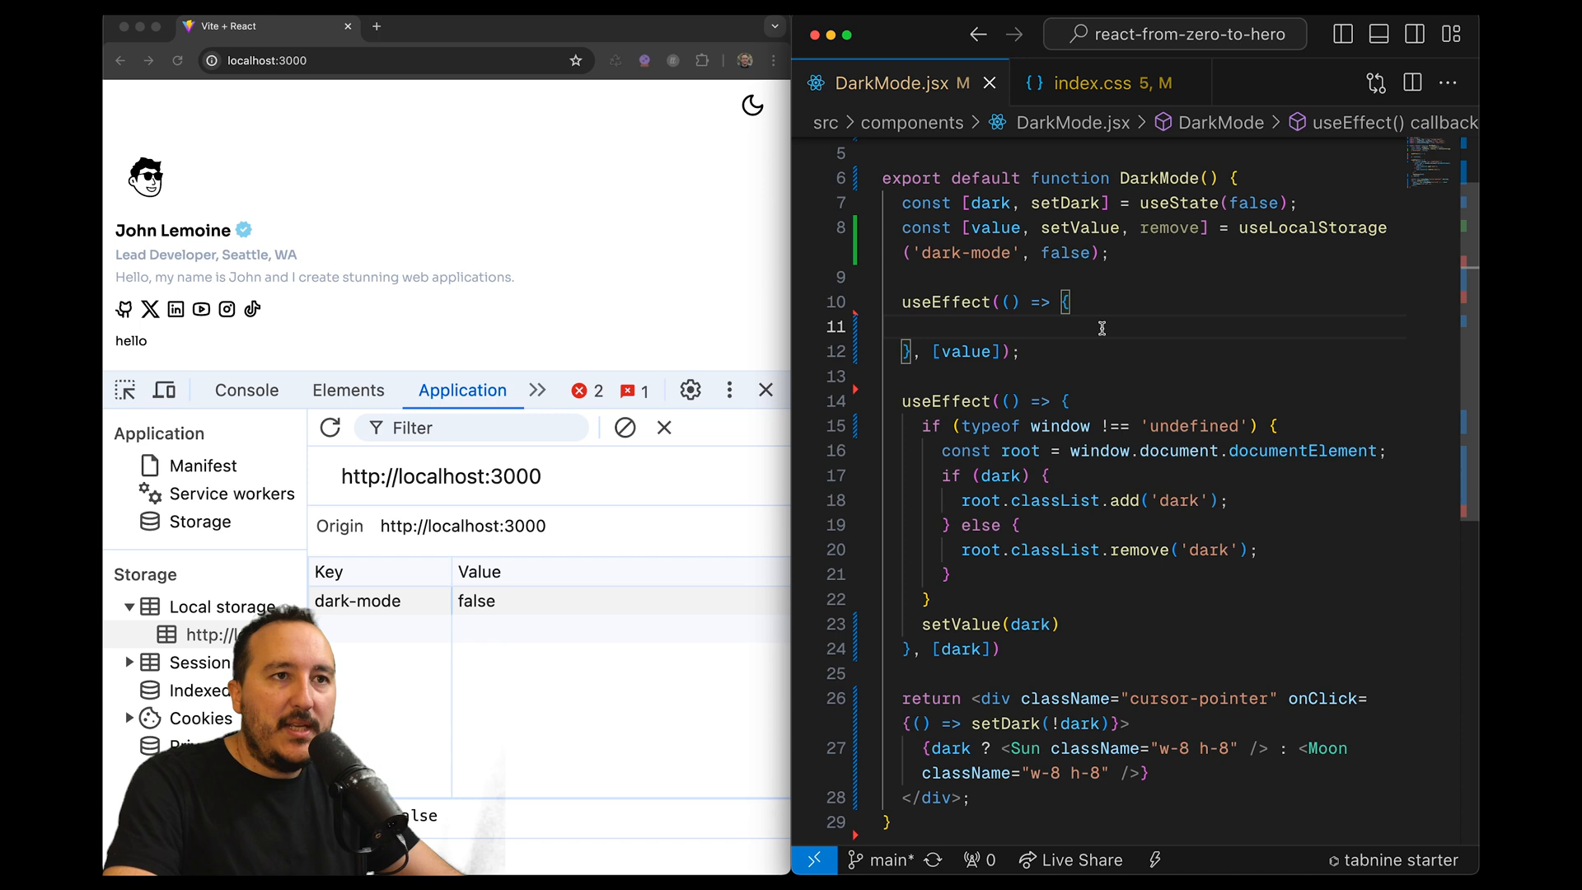
type("setValue(value);")
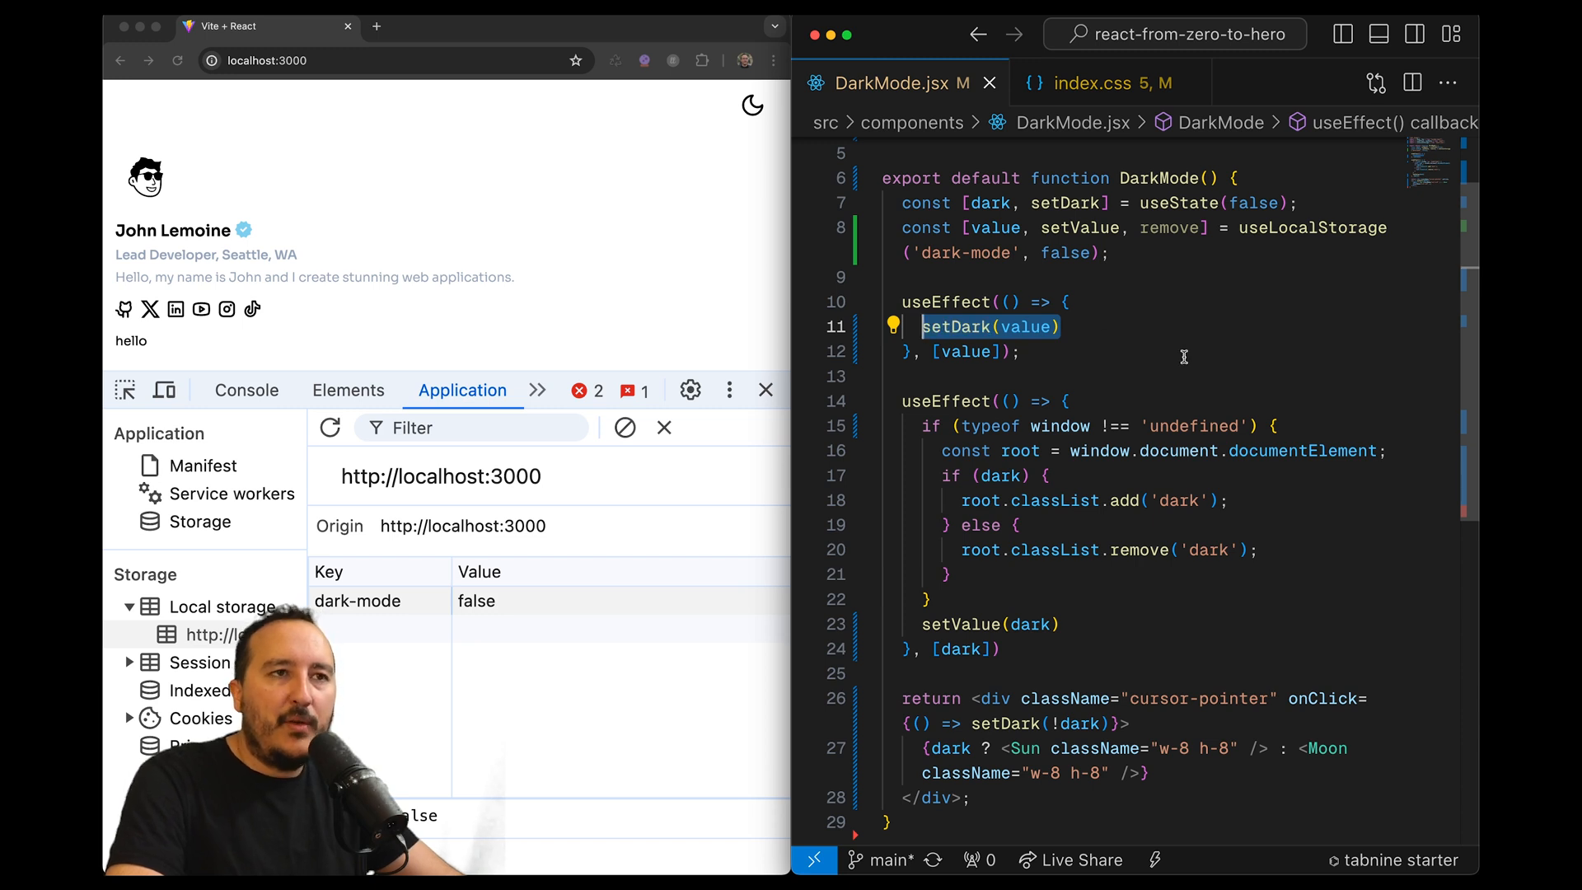
type("if (value === undefined)")
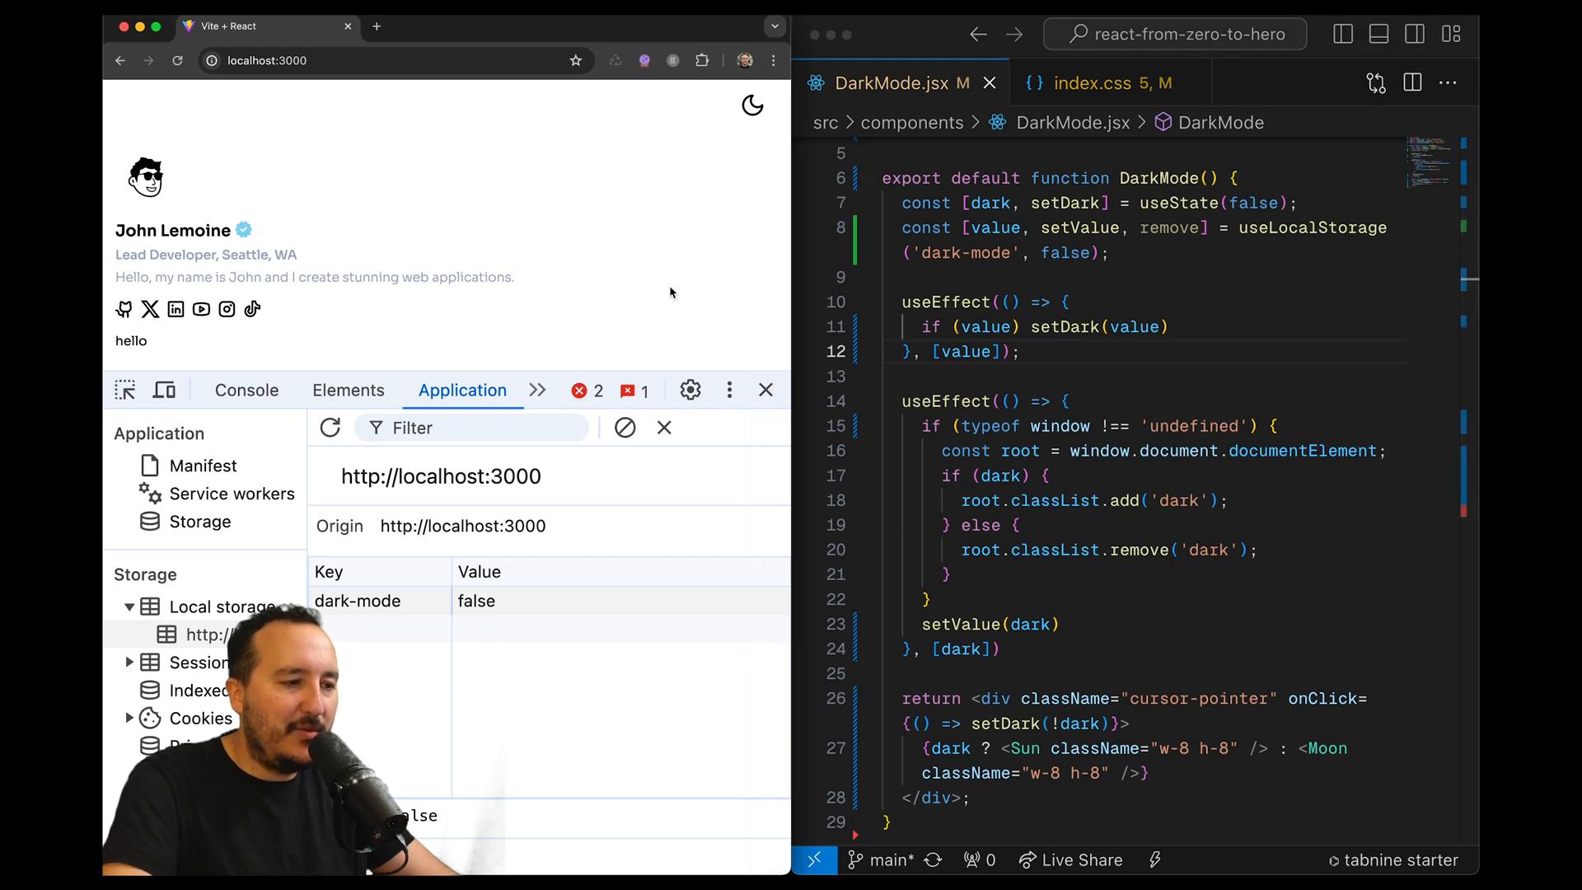
Switch the page to dark theme and open the index.css stylesheet
left_click(751, 105)
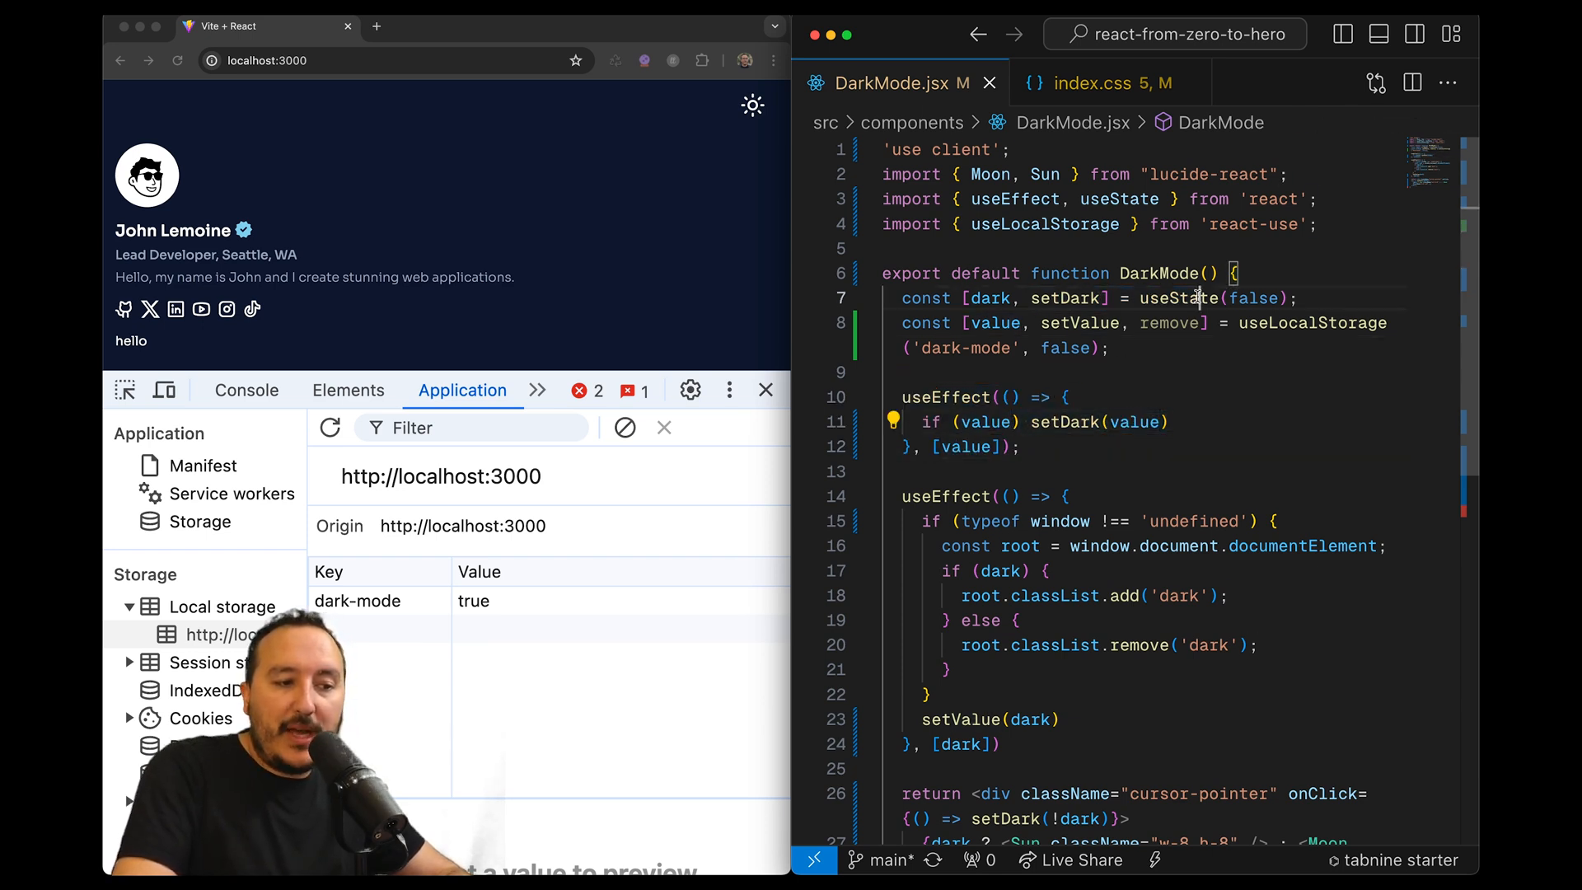
left_click(1095, 83)
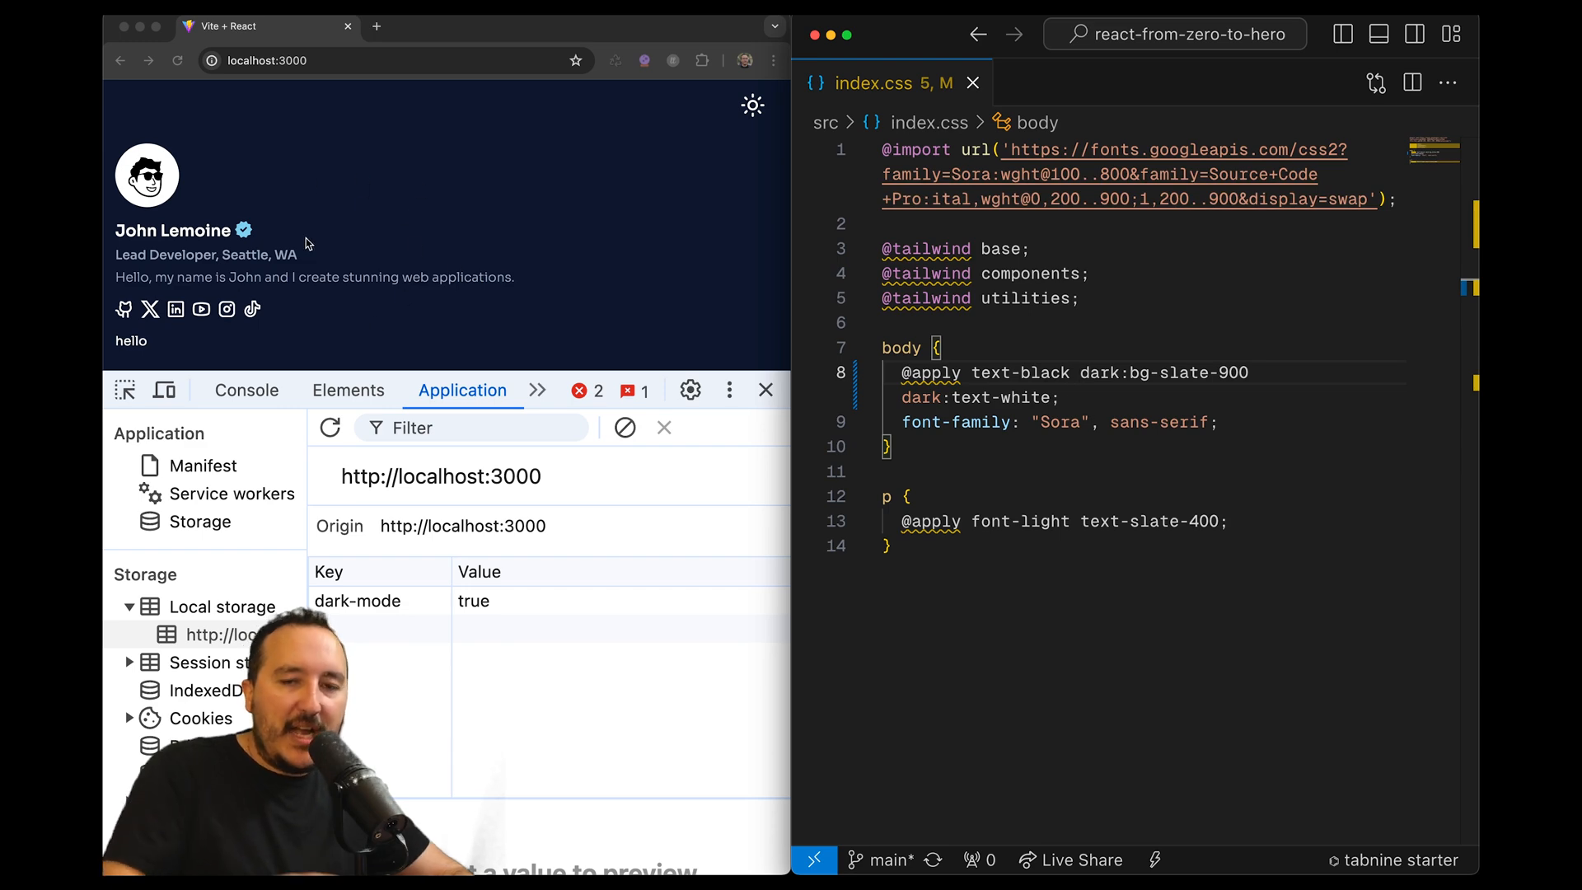